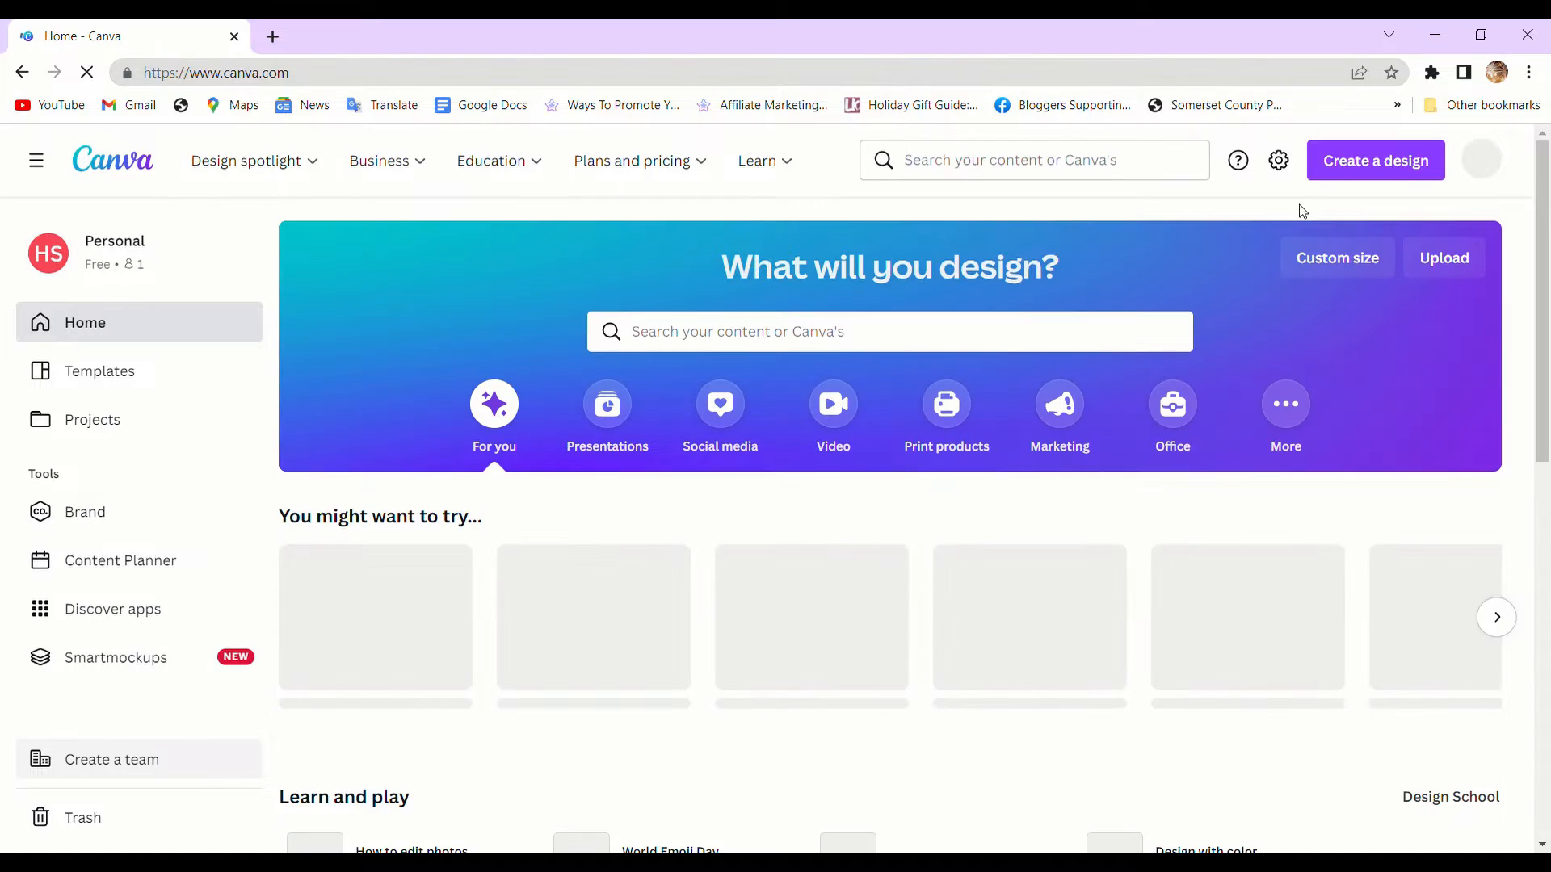
# Create a new blank design of the T-Shirt type from Canva's design search.
pyautogui.click(1375, 160)
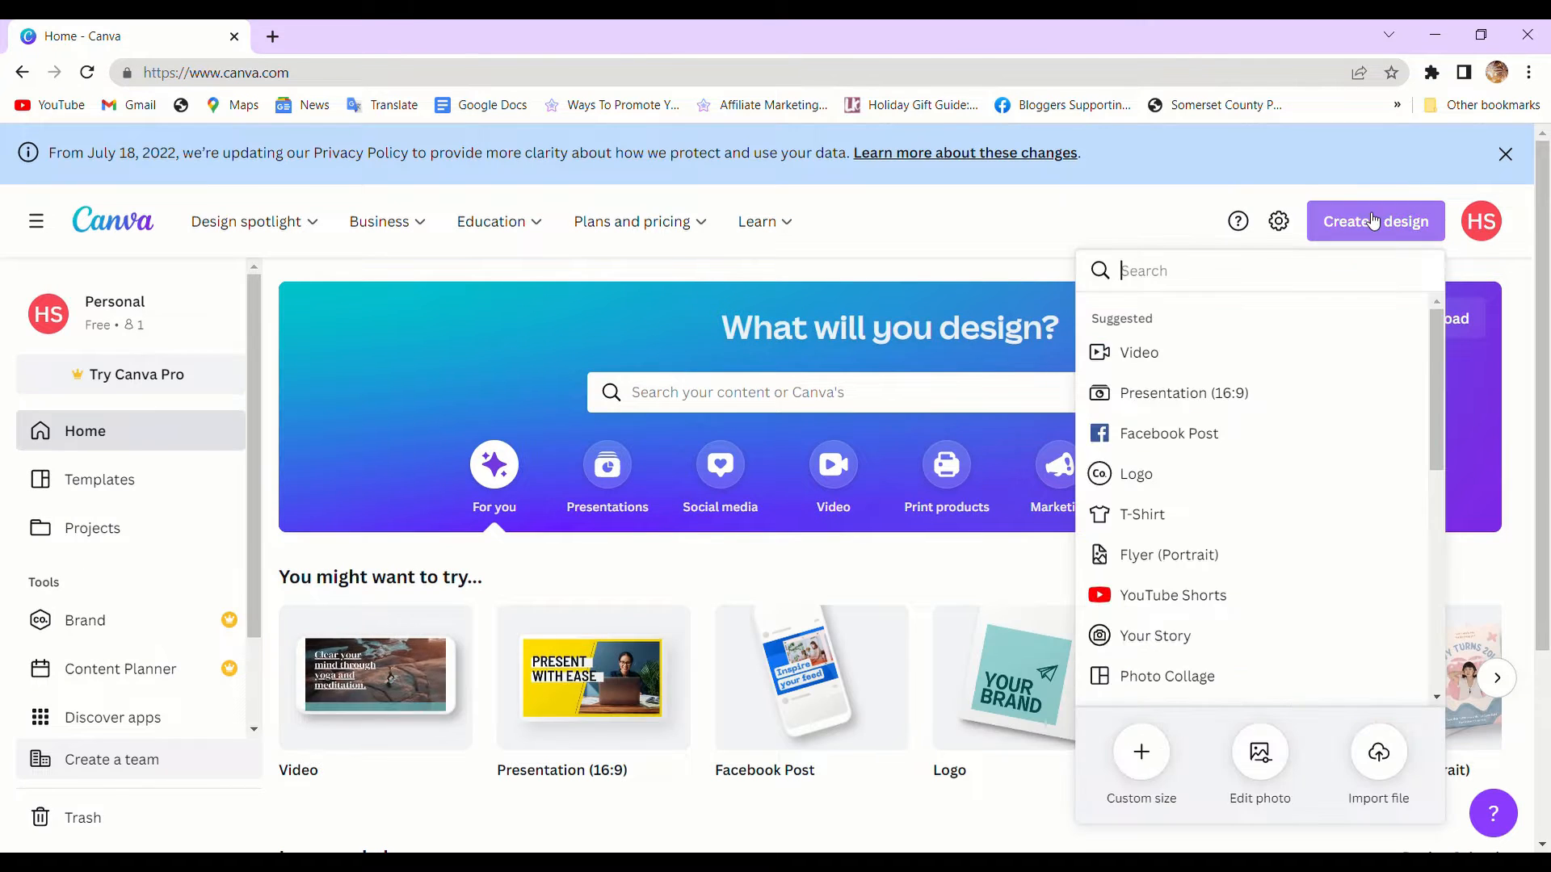
pyautogui.write('t')
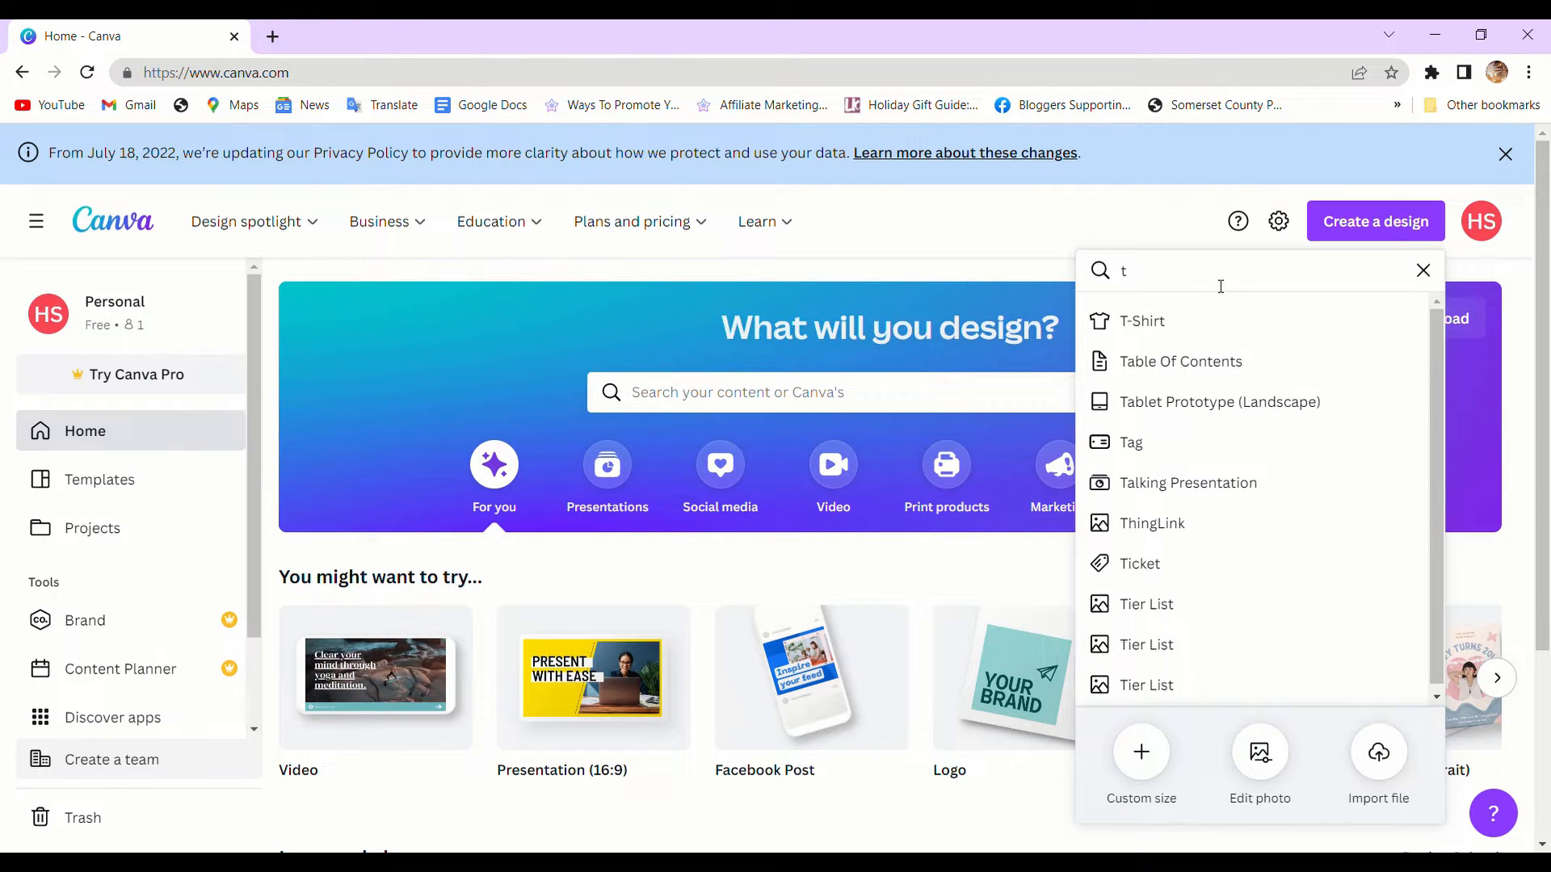
pyautogui.click(1142, 320)
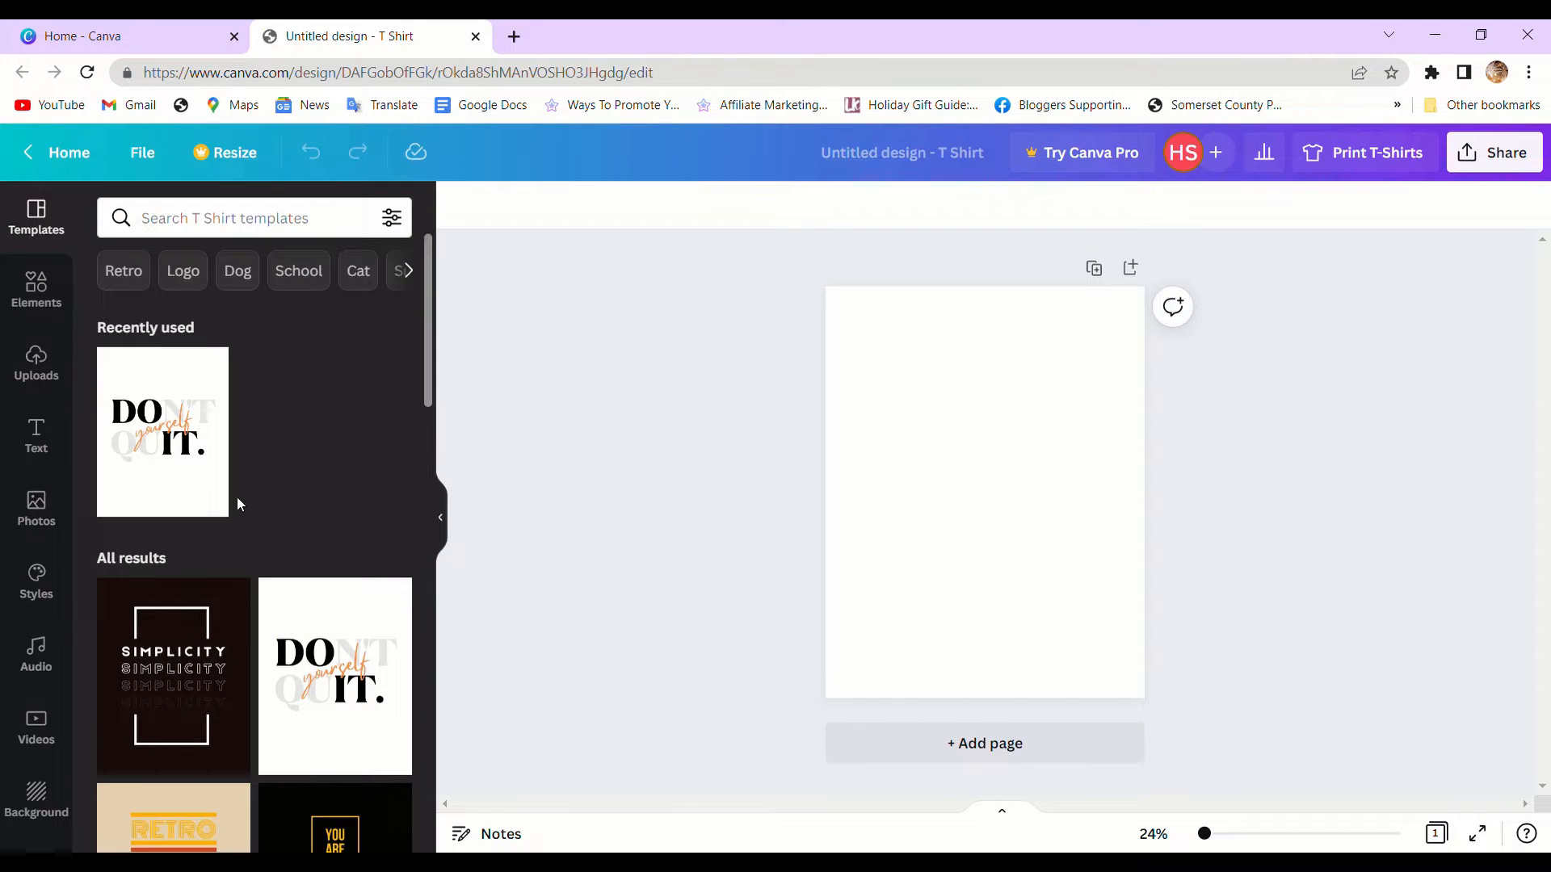
# Apply the black 'Do Your Own Thing' template and delete its rose graphic.
pyautogui.scroll(-3)
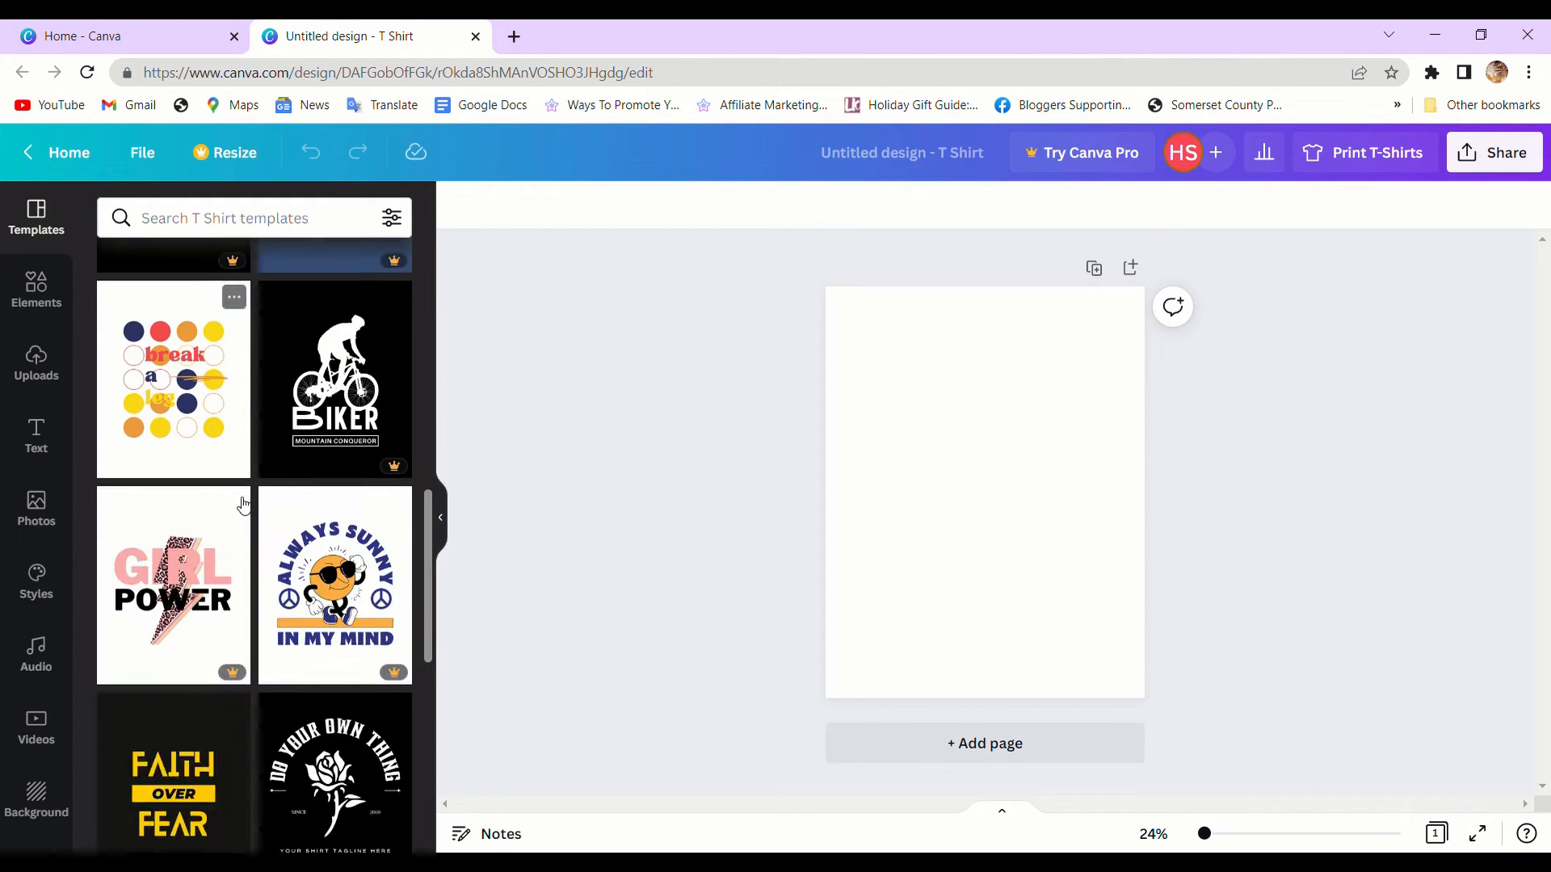
pyautogui.scroll(-3)
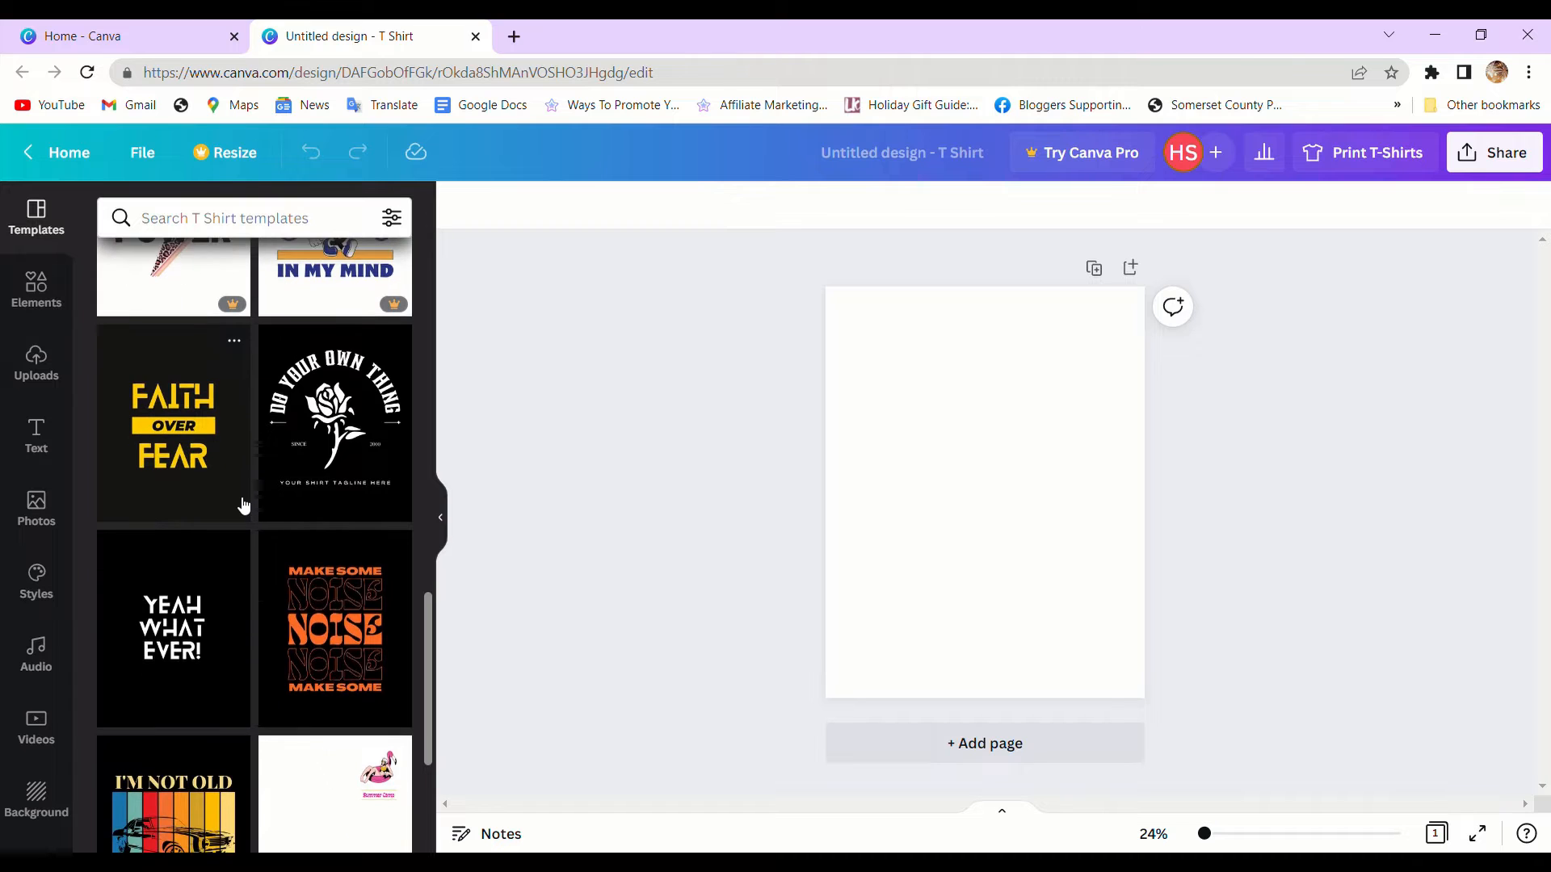
pyautogui.click(335, 422)
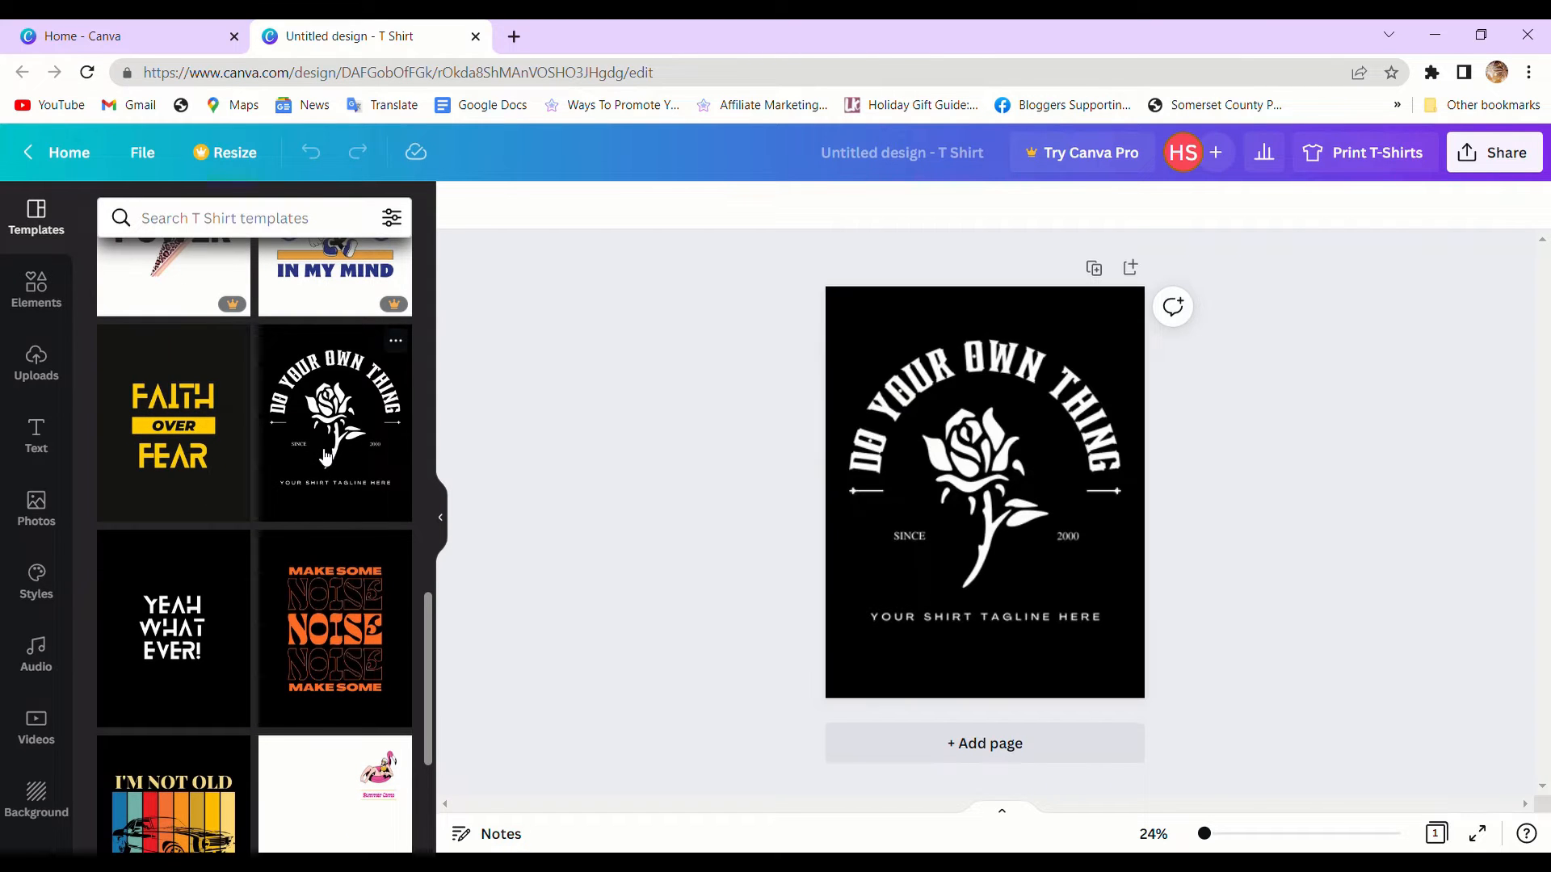
pyautogui.click(984, 491)
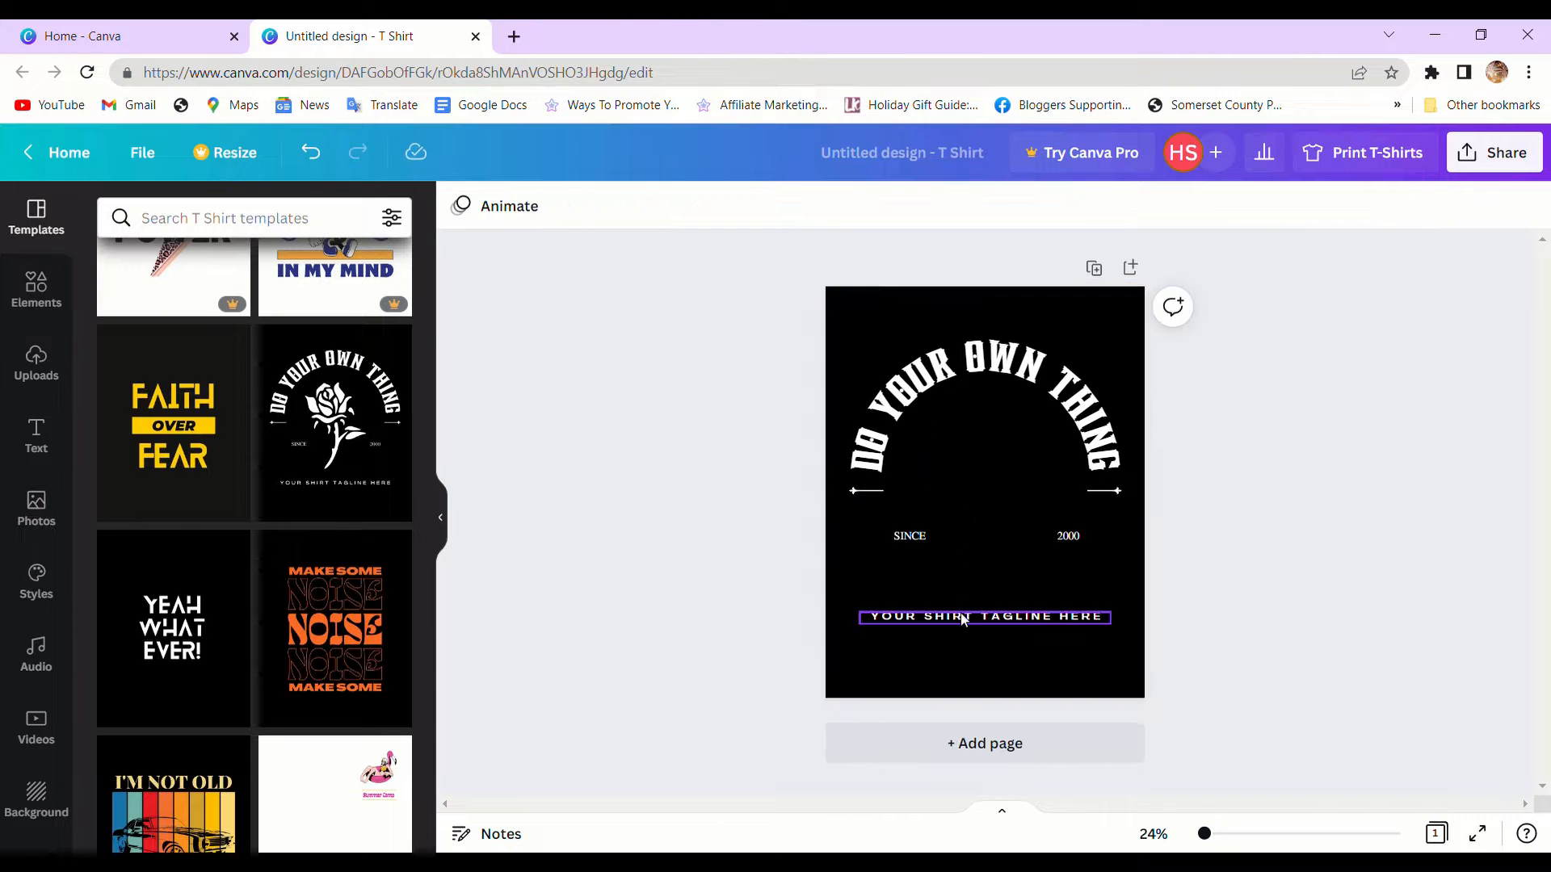
# Retype the curved heading as 'MAKE YOUR THOUGHTS SPARKLE' and delete the tagline, dates and arrows.
pyautogui.click(984, 386)
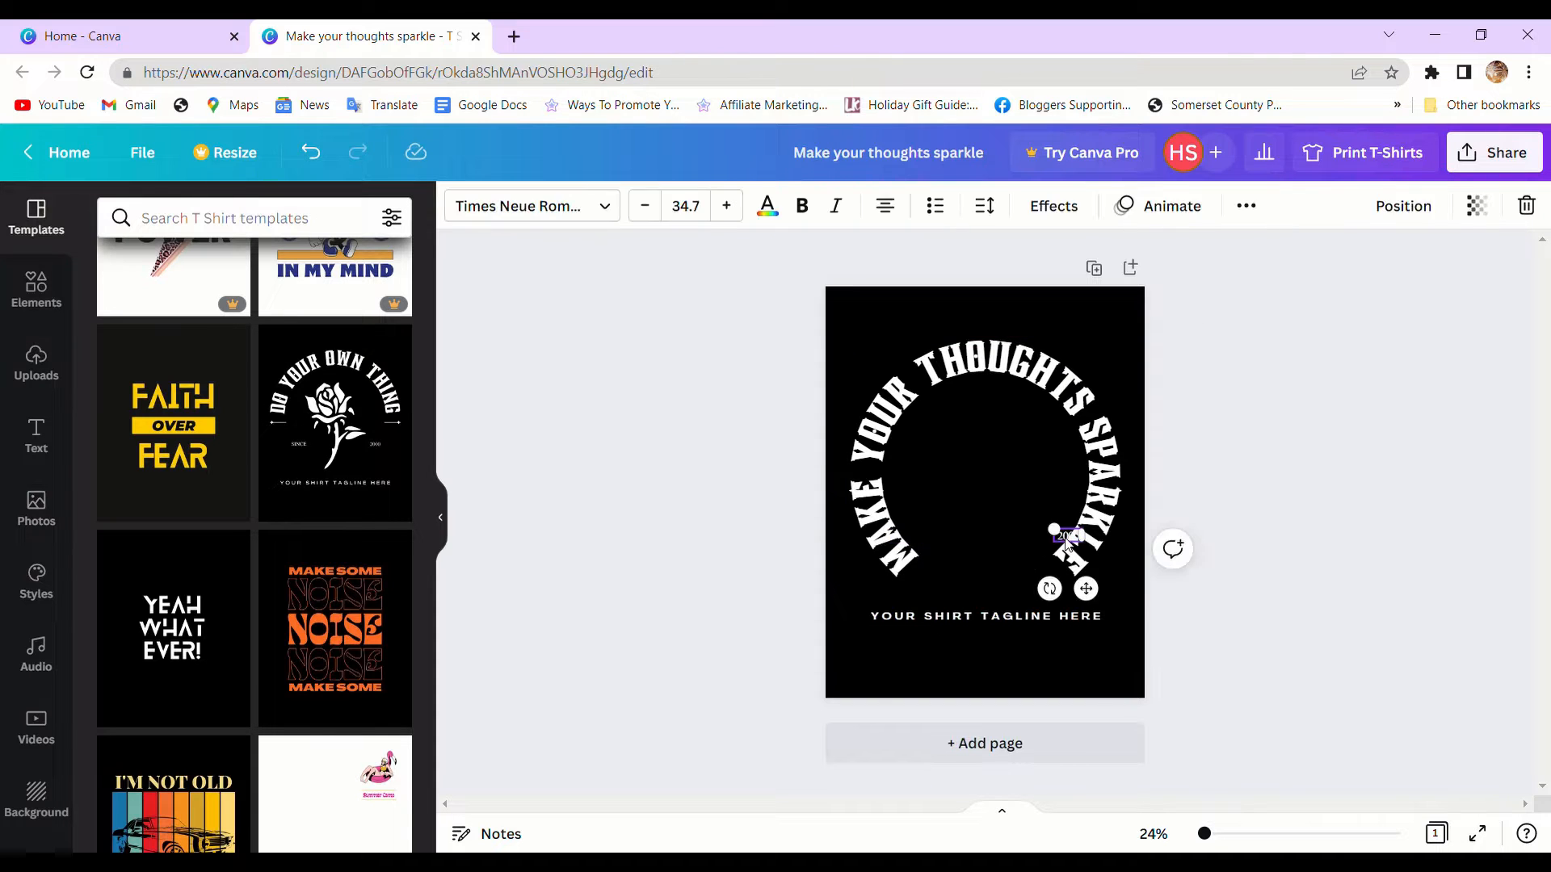
pyautogui.click(983, 616)
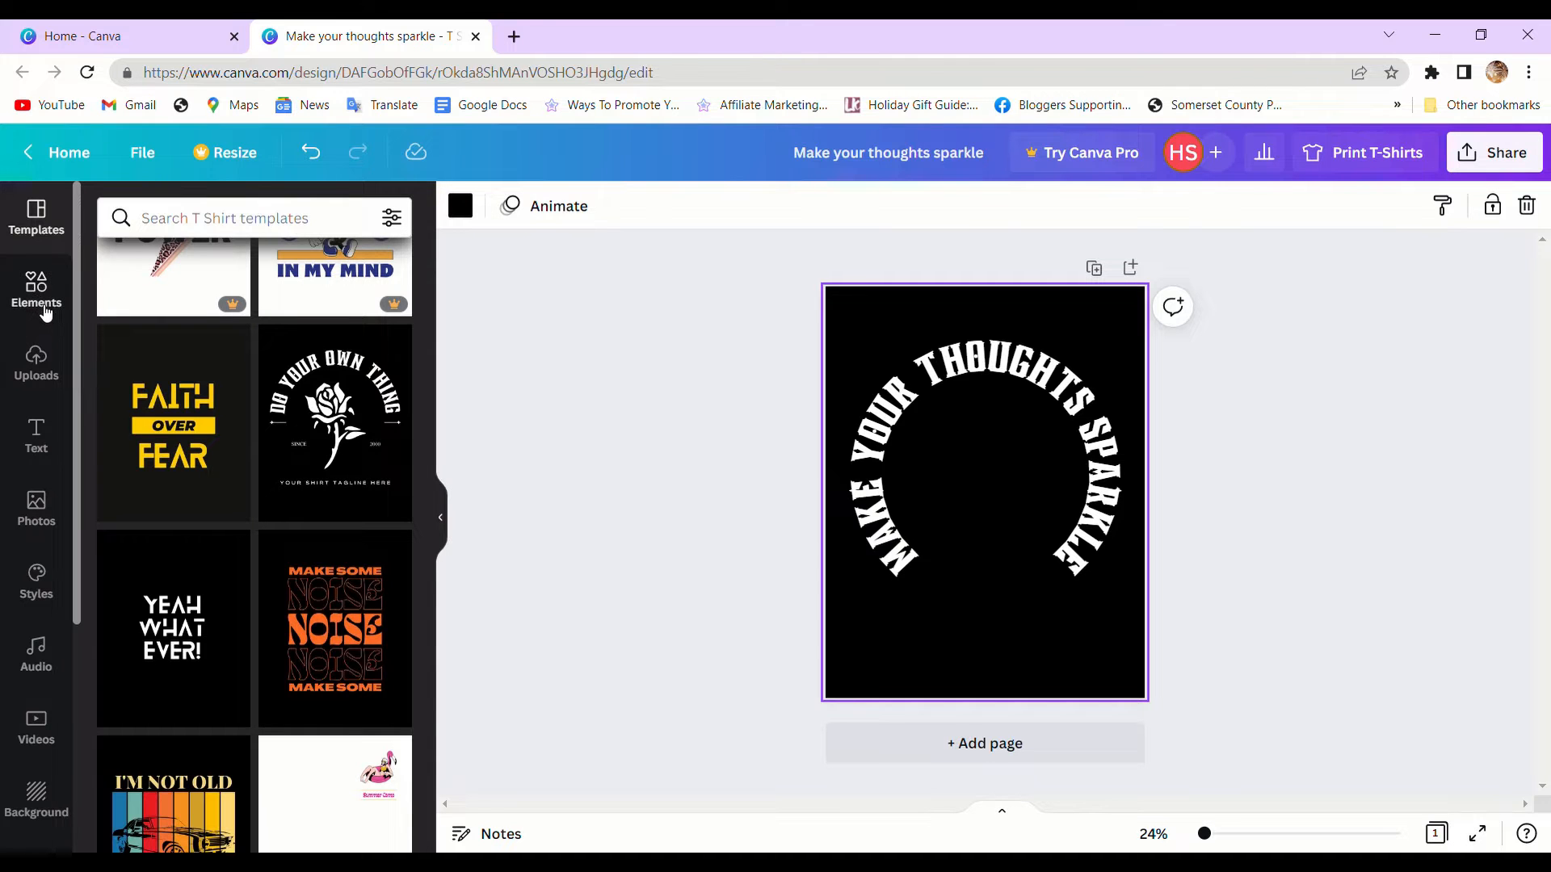
# Add a purple-to-blue gradient background with star graphics and a Happy Birthday text combination.
pyautogui.click(35, 292)
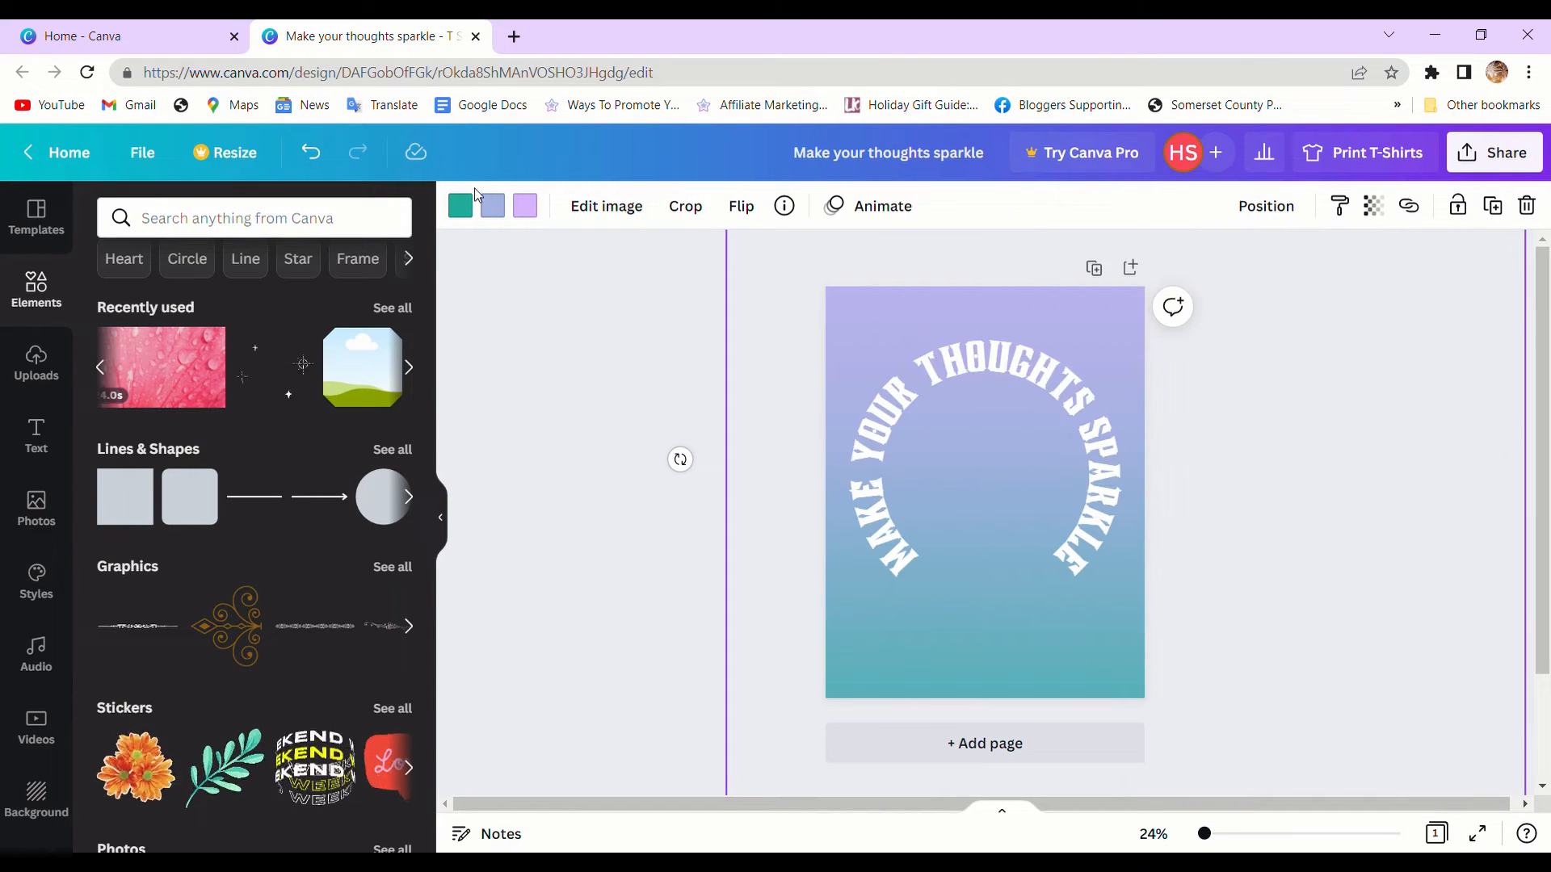
pyautogui.click(459, 205)
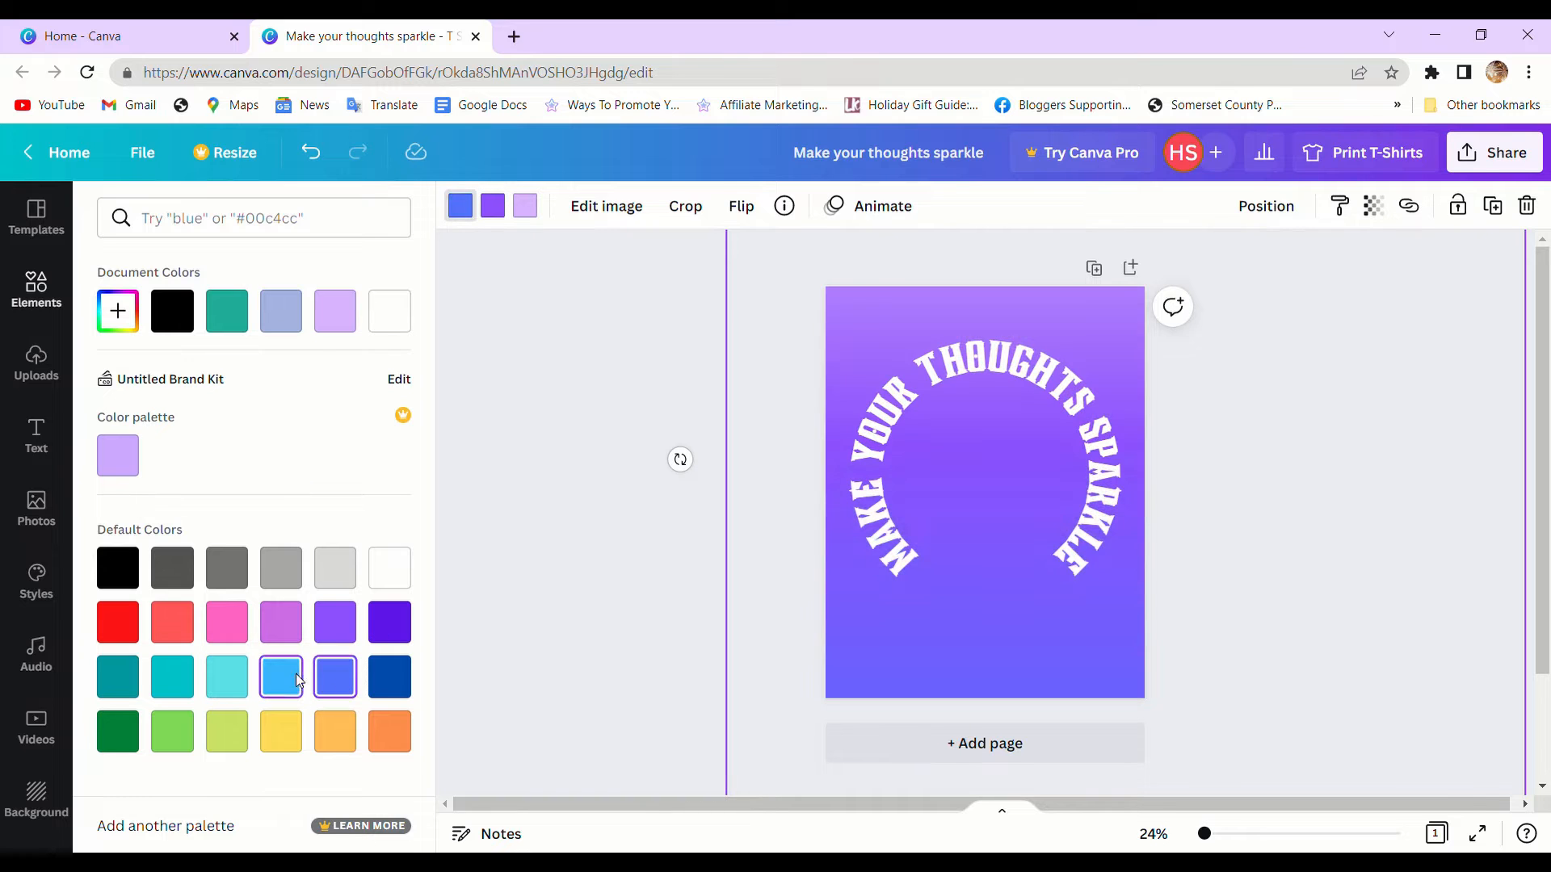
pyautogui.click(389, 567)
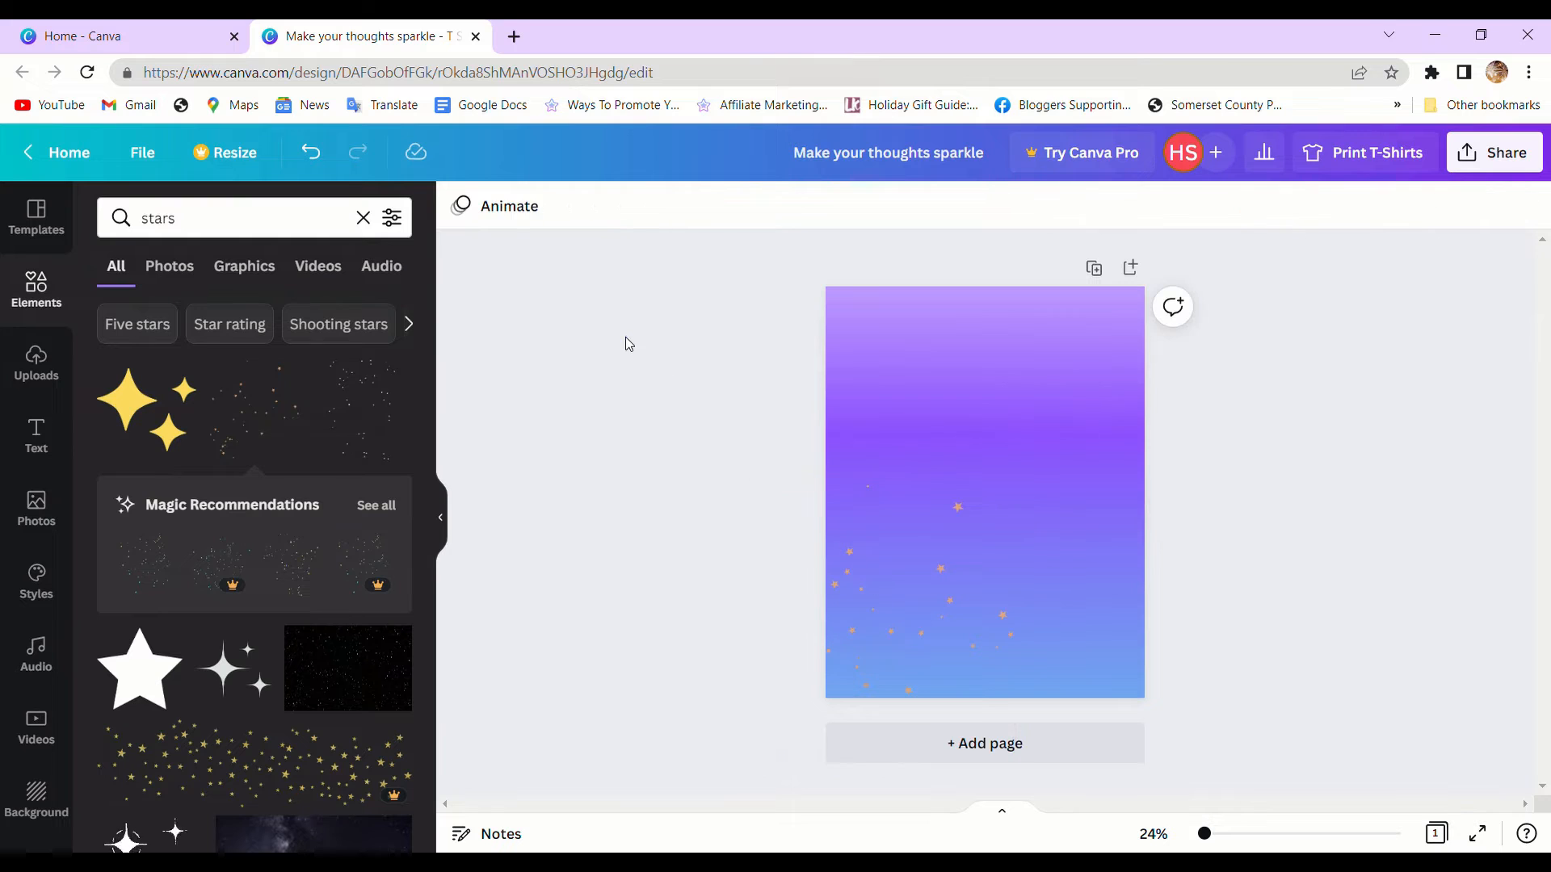
pyautogui.click(35, 434)
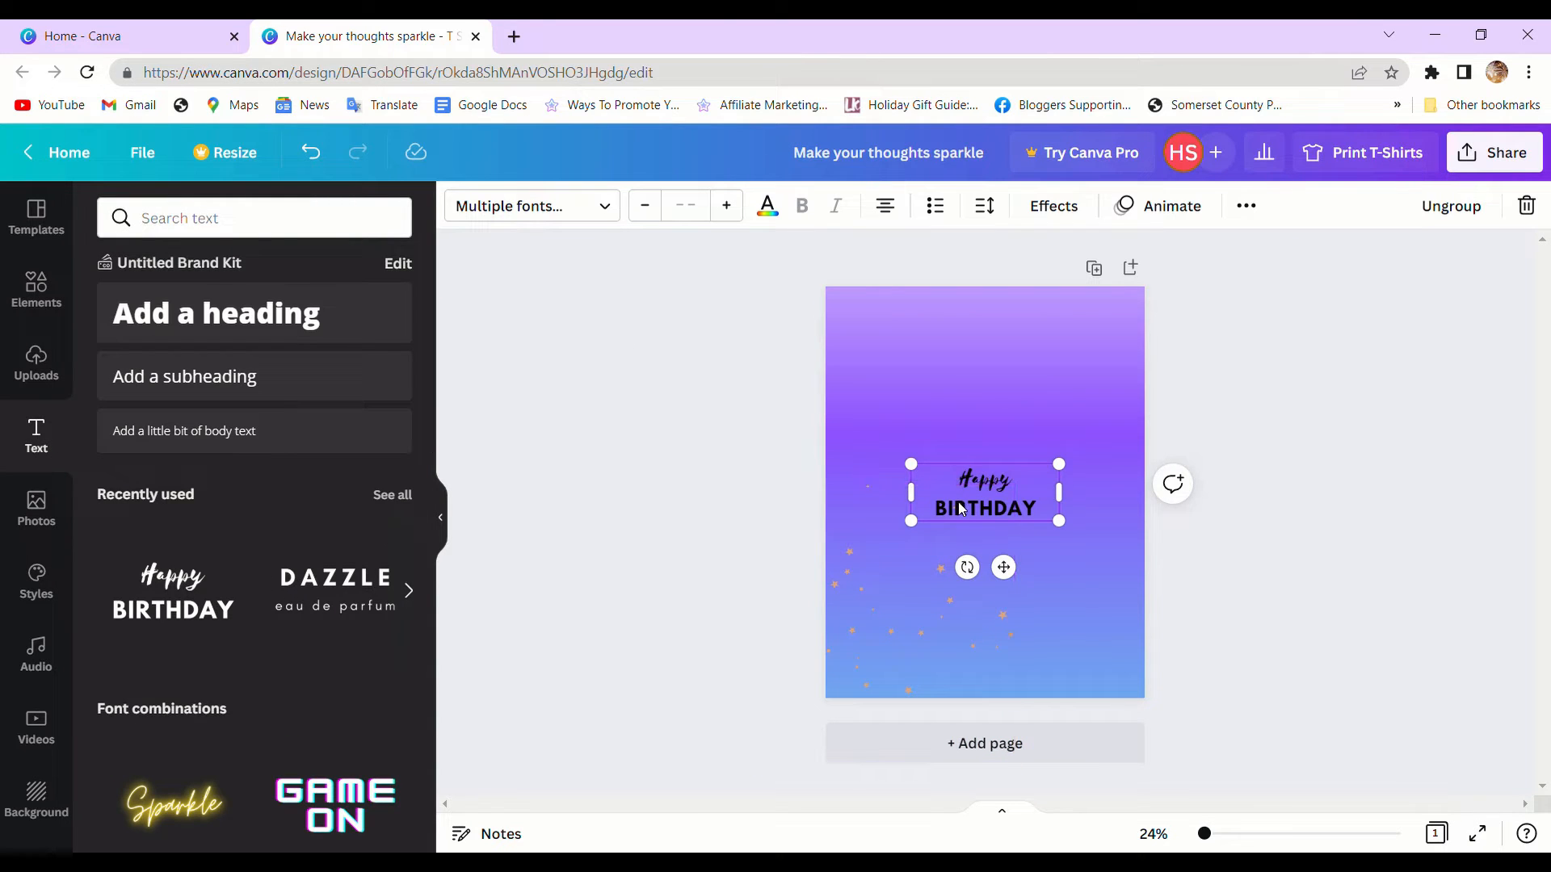
# Retype the text as 'Twinsparkle' over 'MAKE YOUR THOUGHTS SPARKLE' and set Twinsparkle in Amsterdam One script.
pyautogui.doubleClick(984, 507)
pyautogui.write('MAKE YOUR THOUGHT')
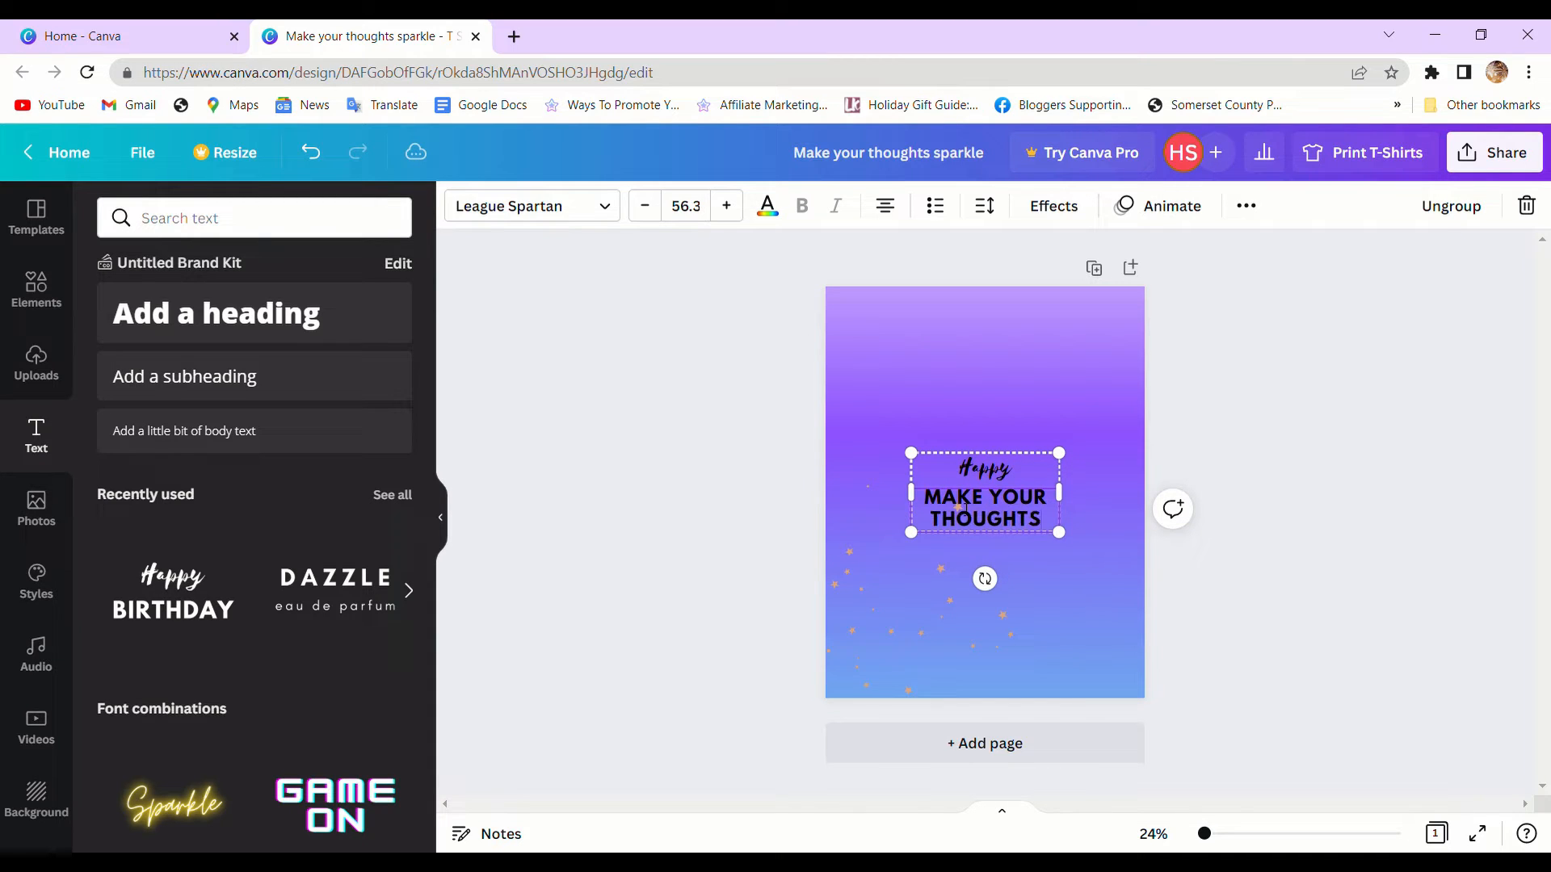
pyautogui.write('SPARKLE')
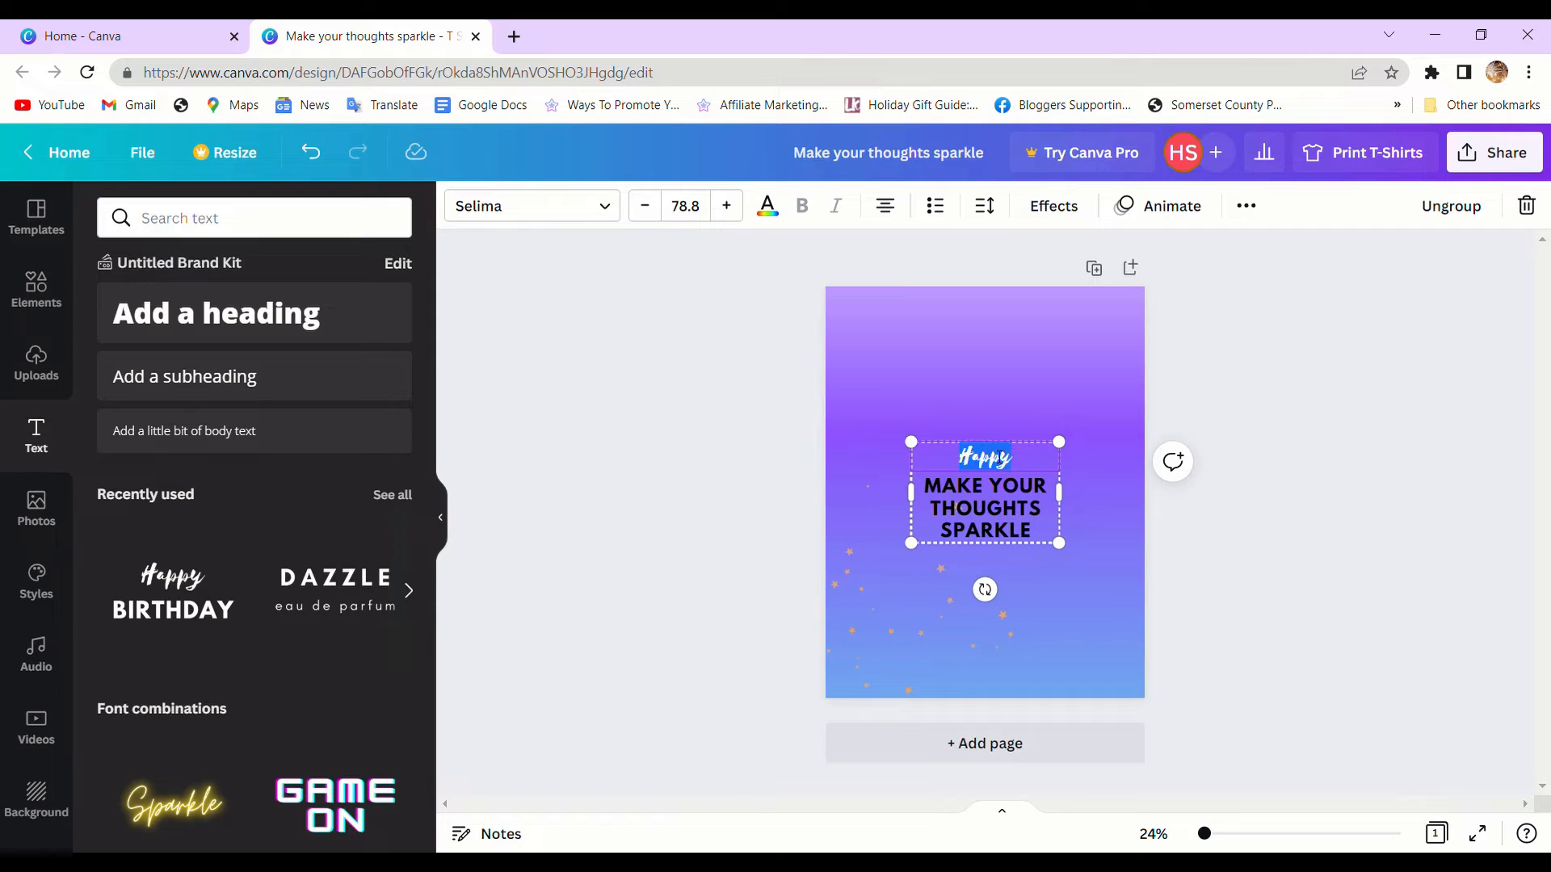
pyautogui.write('Twinsparkle')
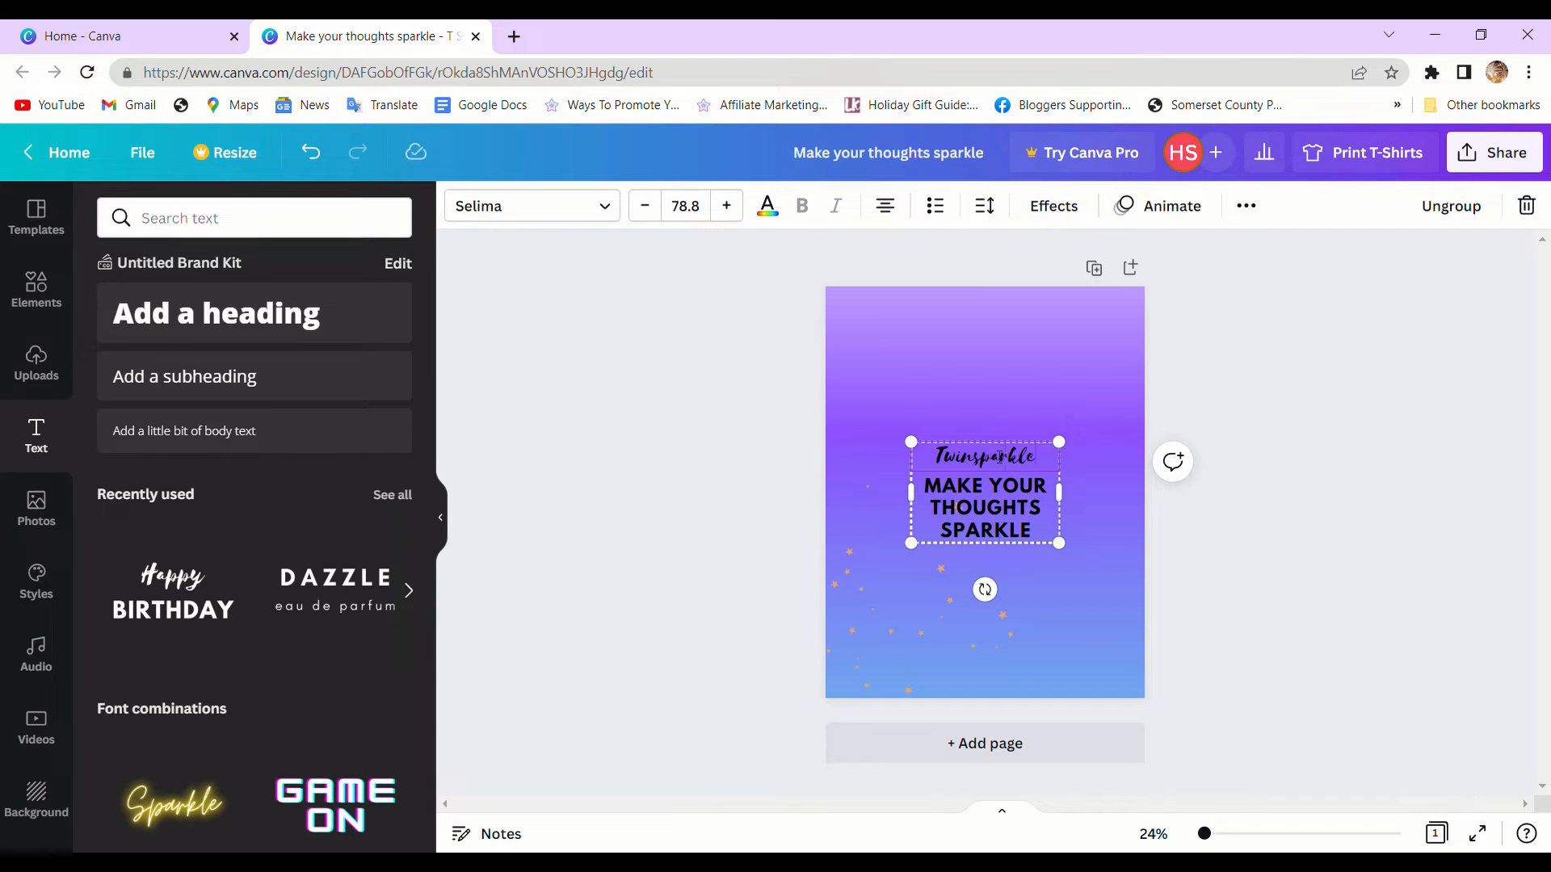
pyautogui.click(532, 205)
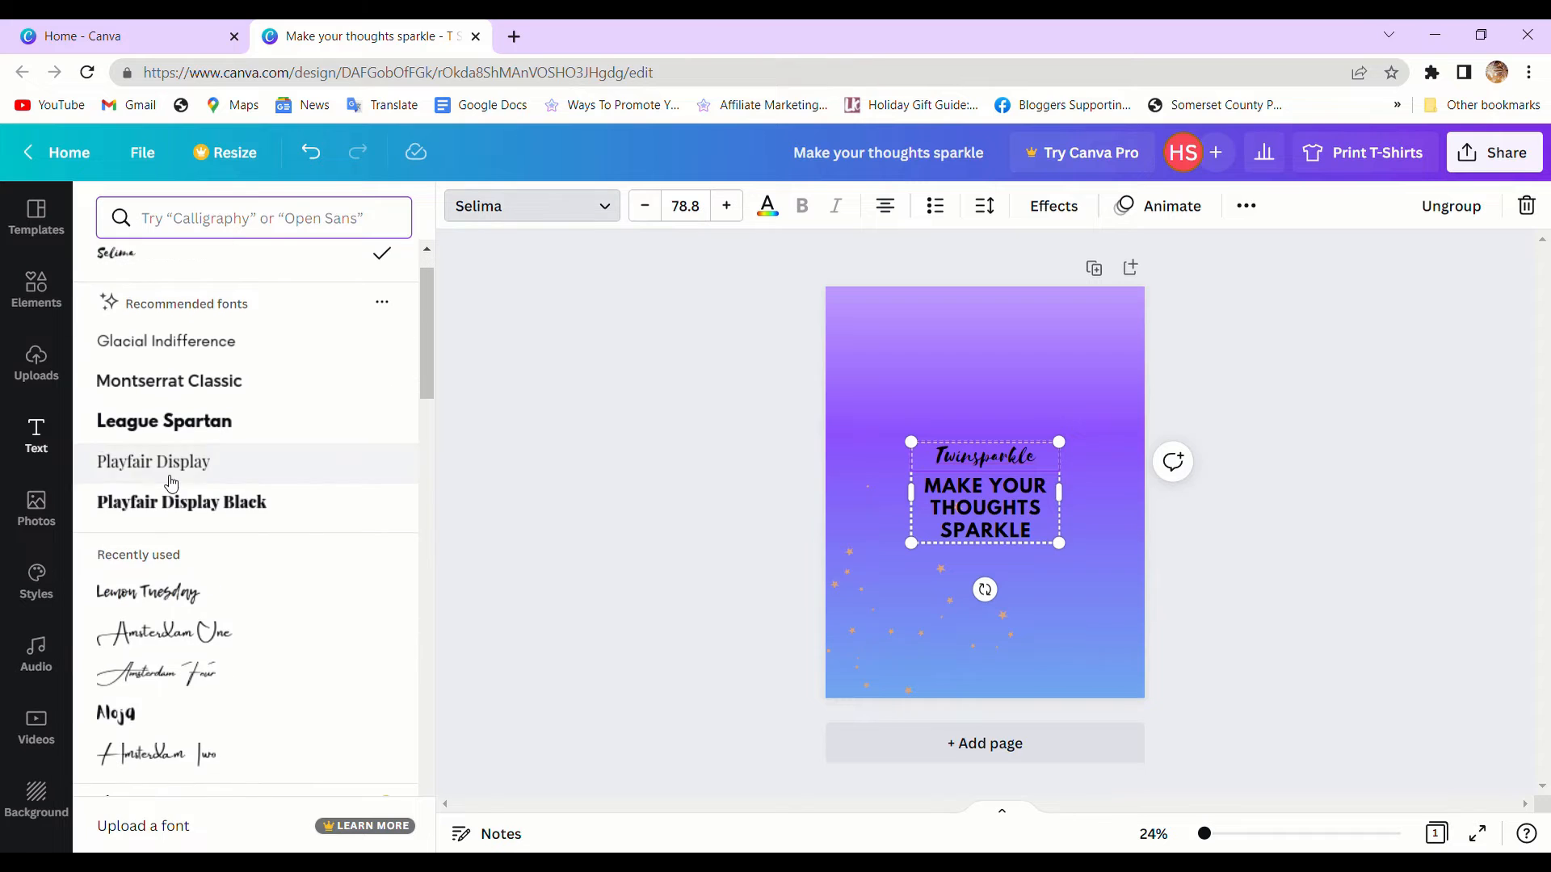
pyautogui.click(165, 633)
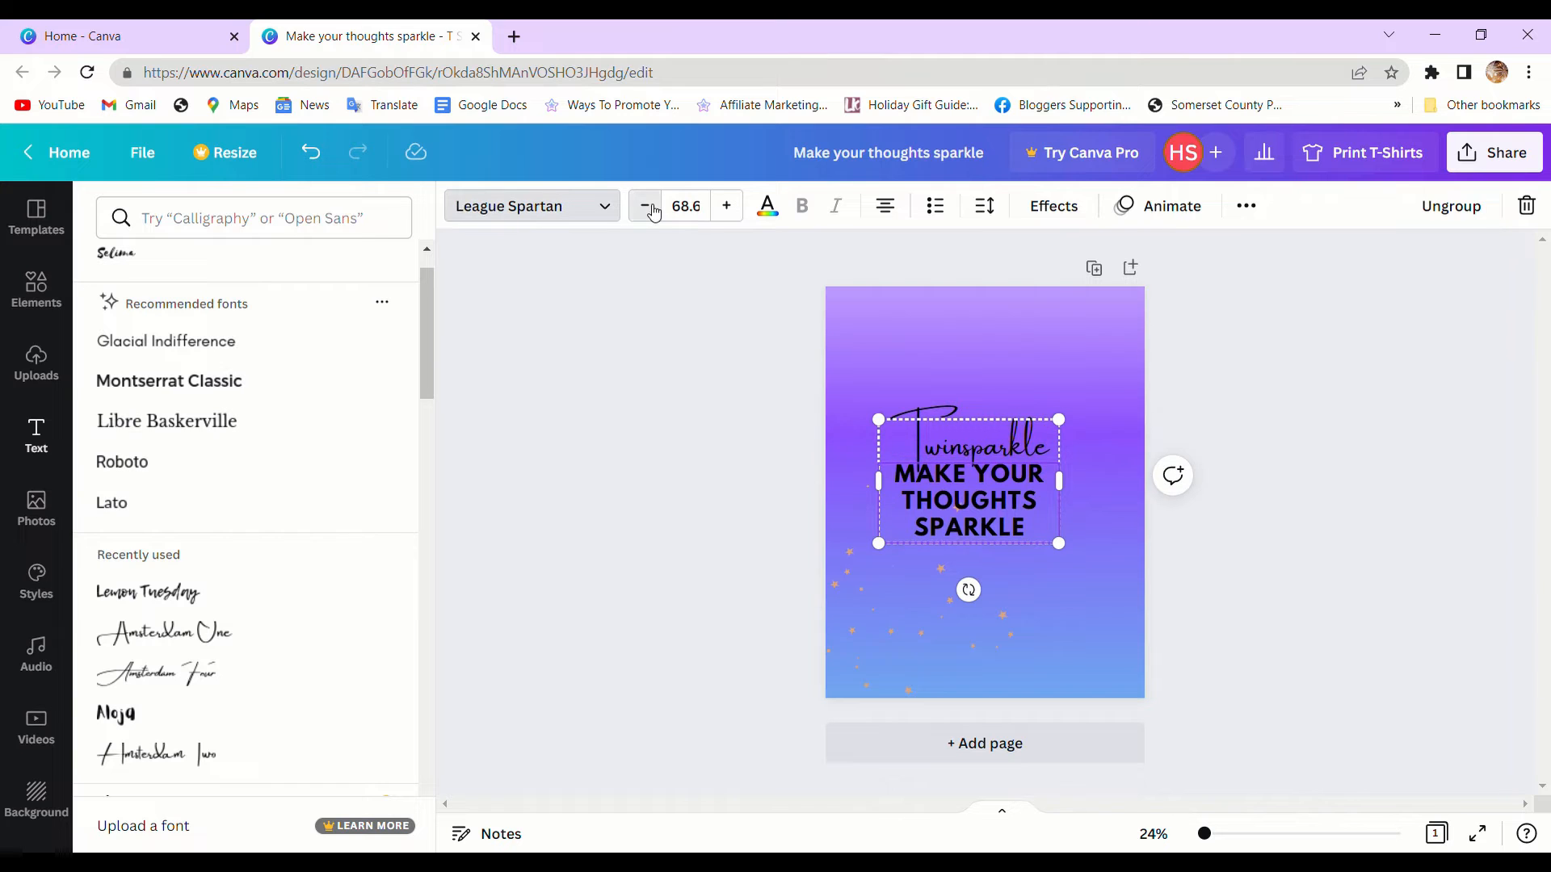
# Enlarge the text and resize the block to span the shirt's width.
pyautogui.click(645, 206)
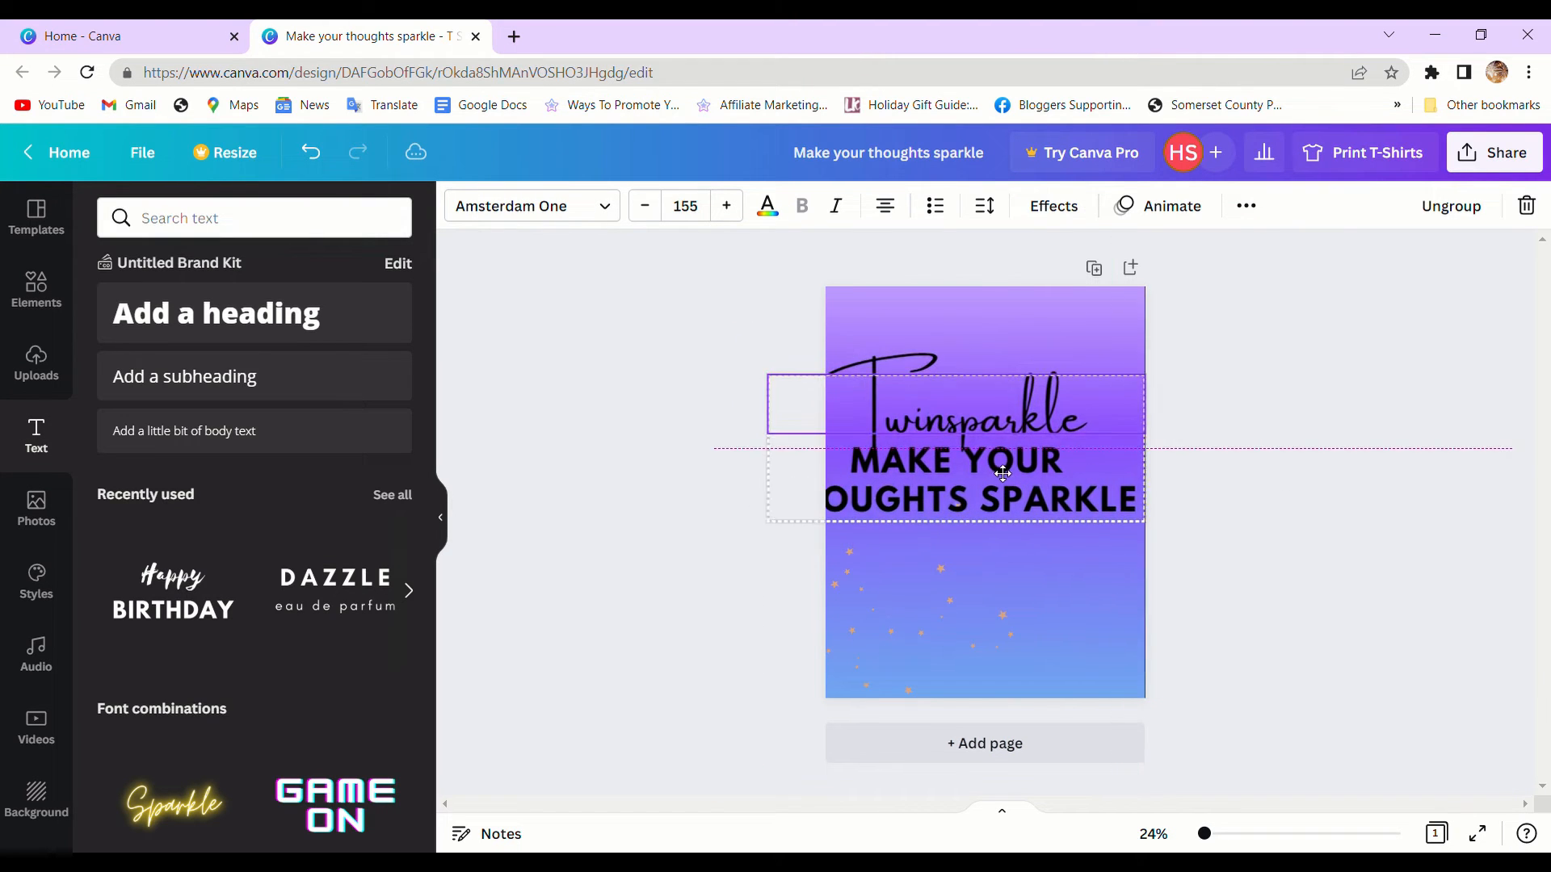
pyautogui.moveTo(1139, 512); pyautogui.dragTo(1160, 522)
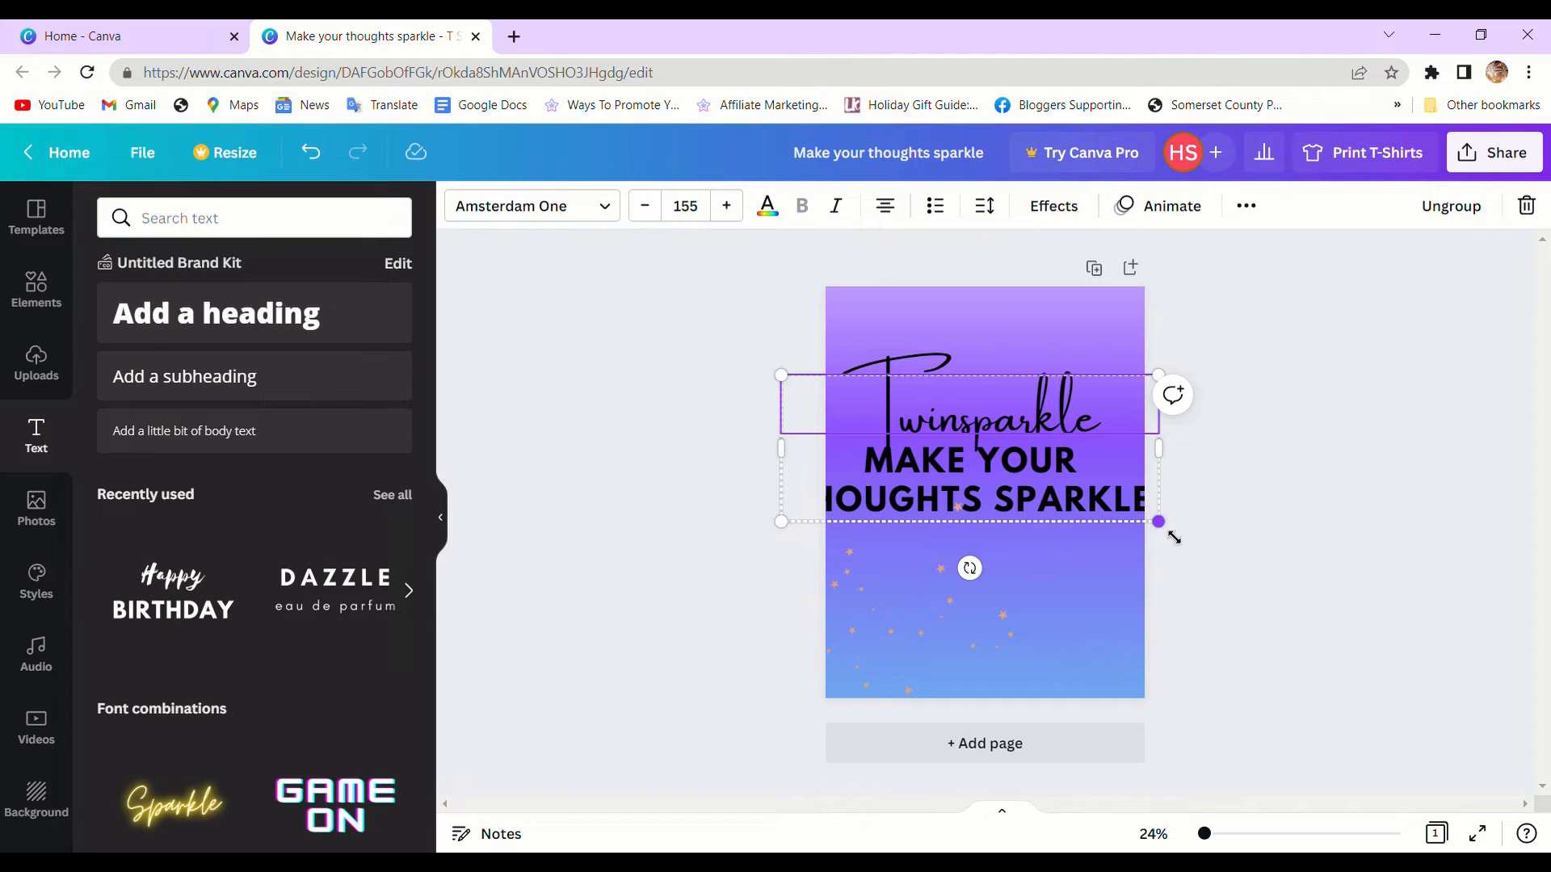
pyautogui.moveTo(1158, 522); pyautogui.dragTo(1150, 515)
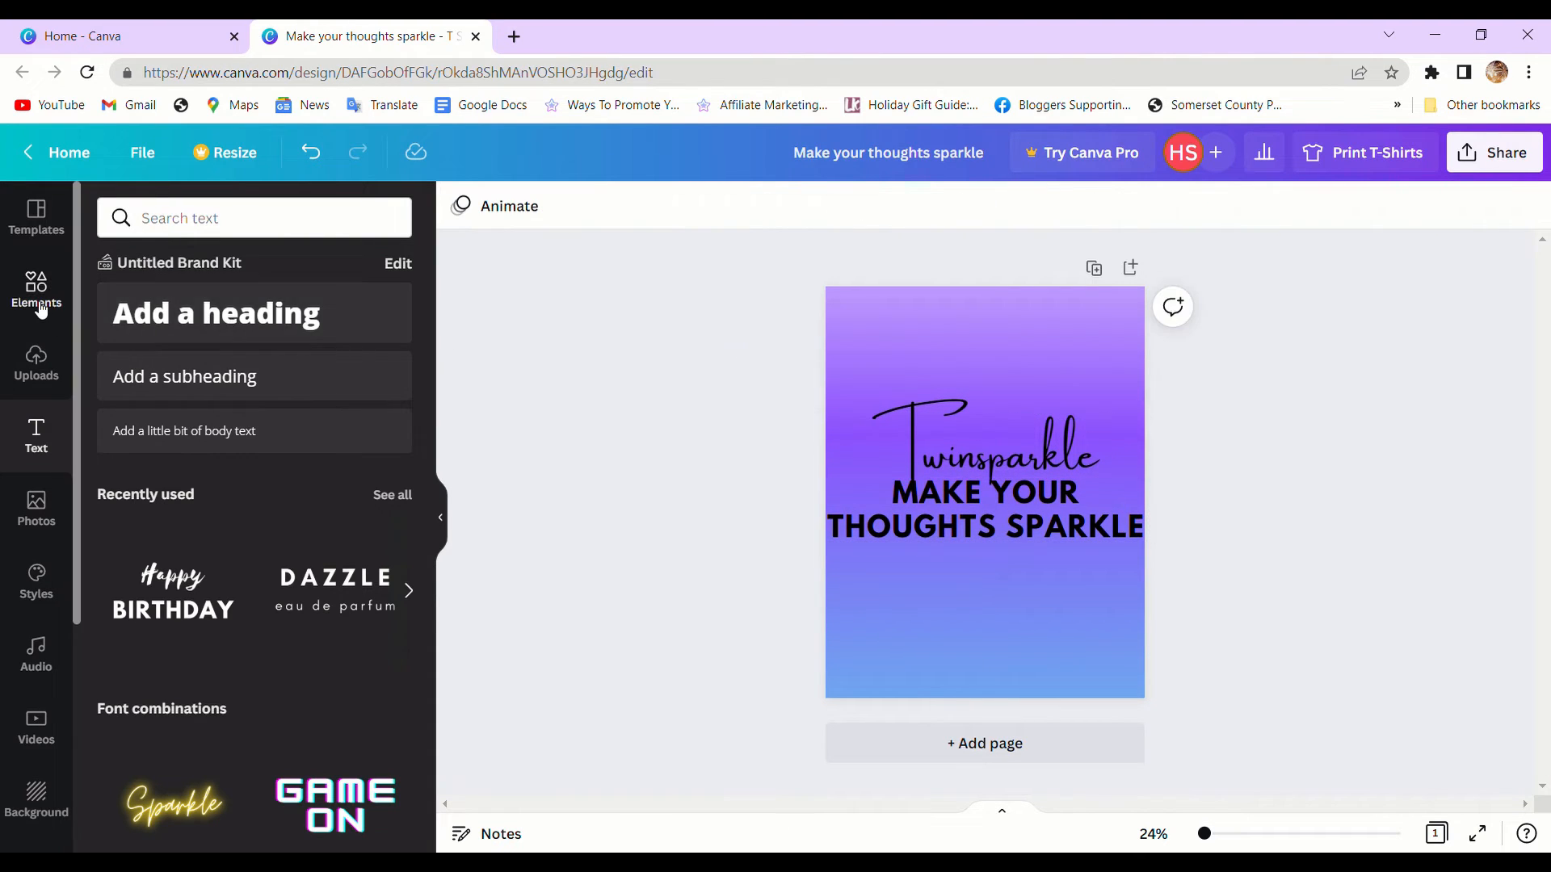
# Find a 'white roses' garland graphic in Elements and add it to the design.
pyautogui.write('w')
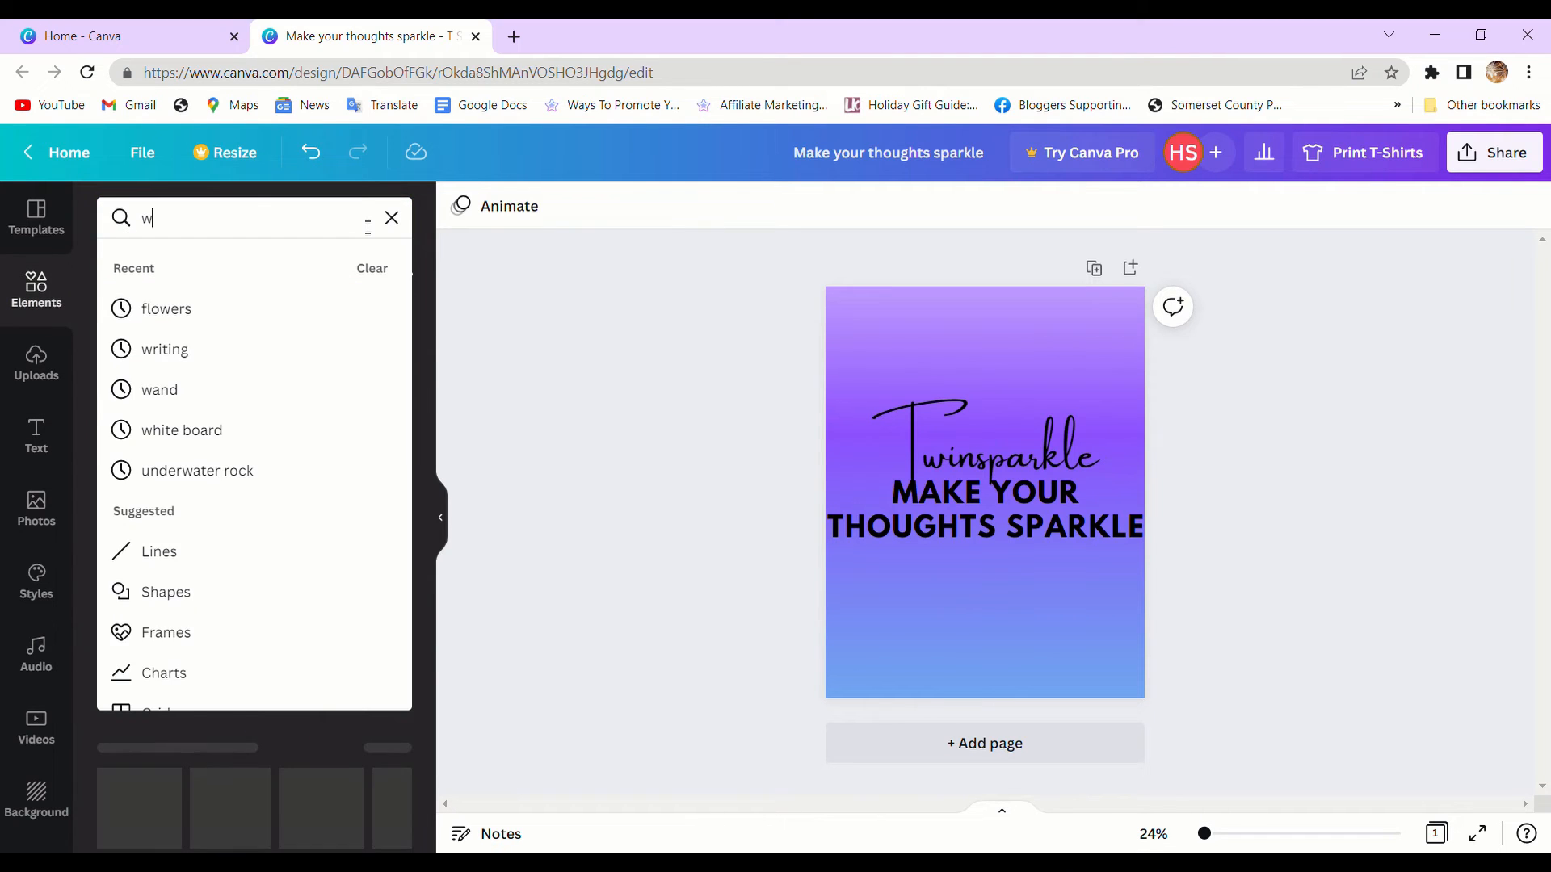
pyautogui.write('white roses')
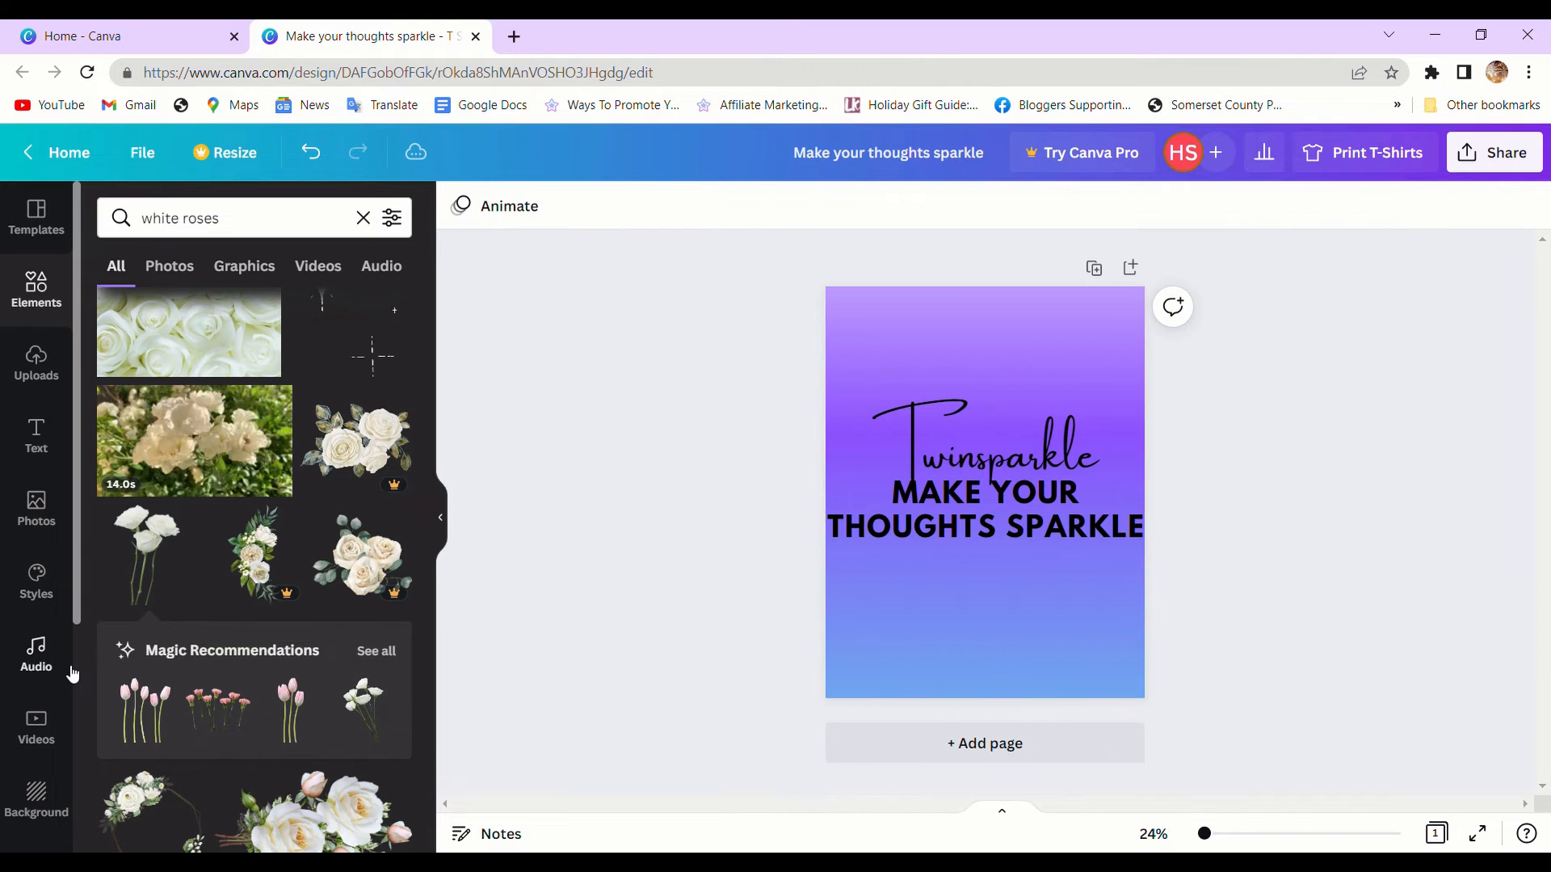
pyautogui.click(244, 265)
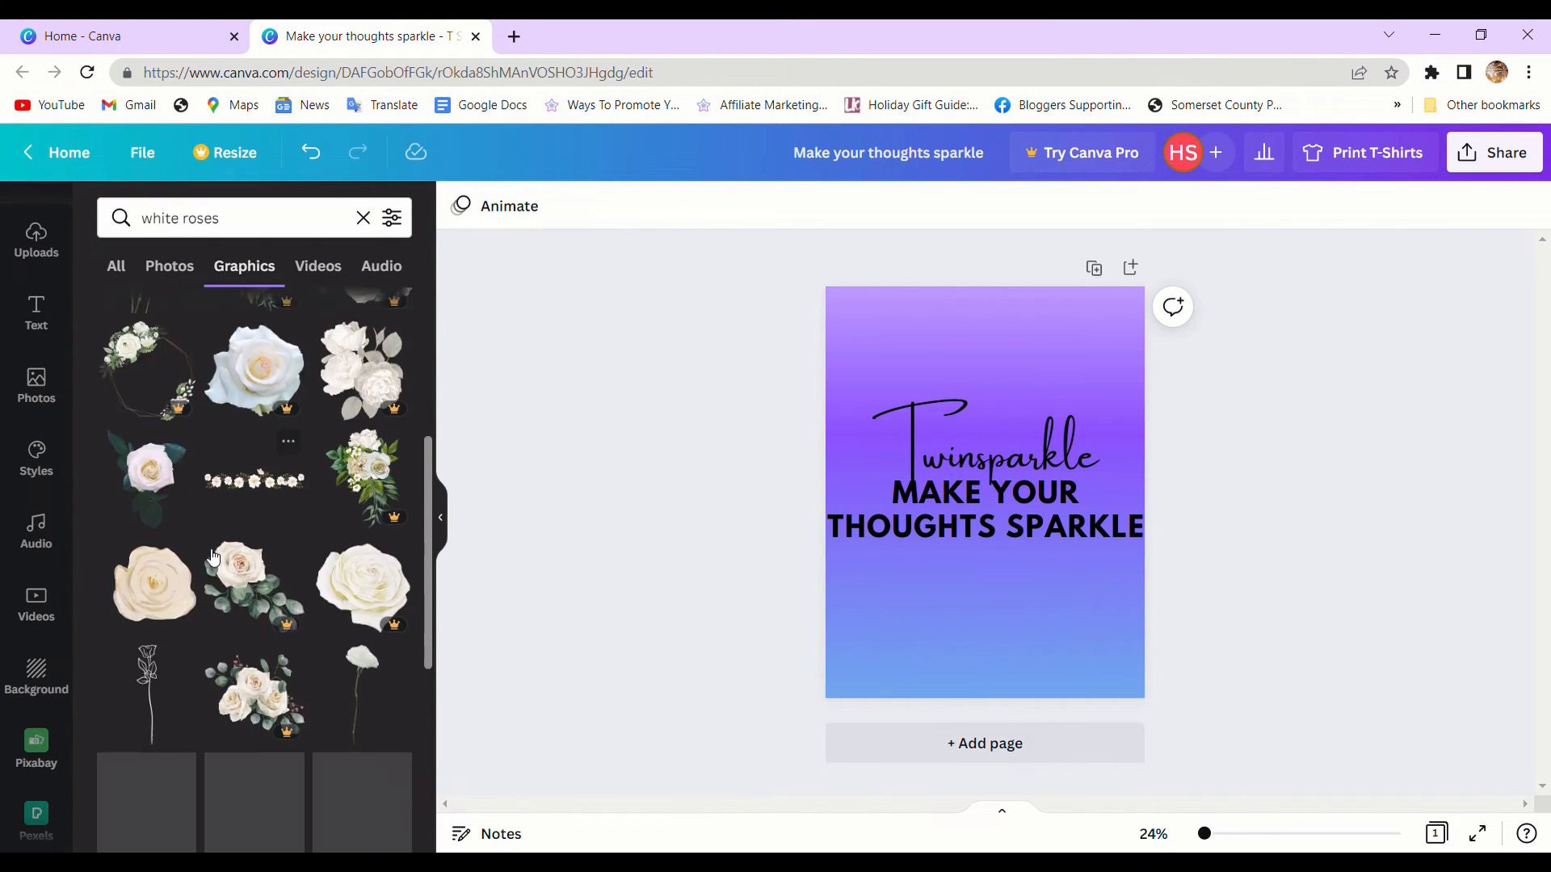
pyautogui.click(254, 474)
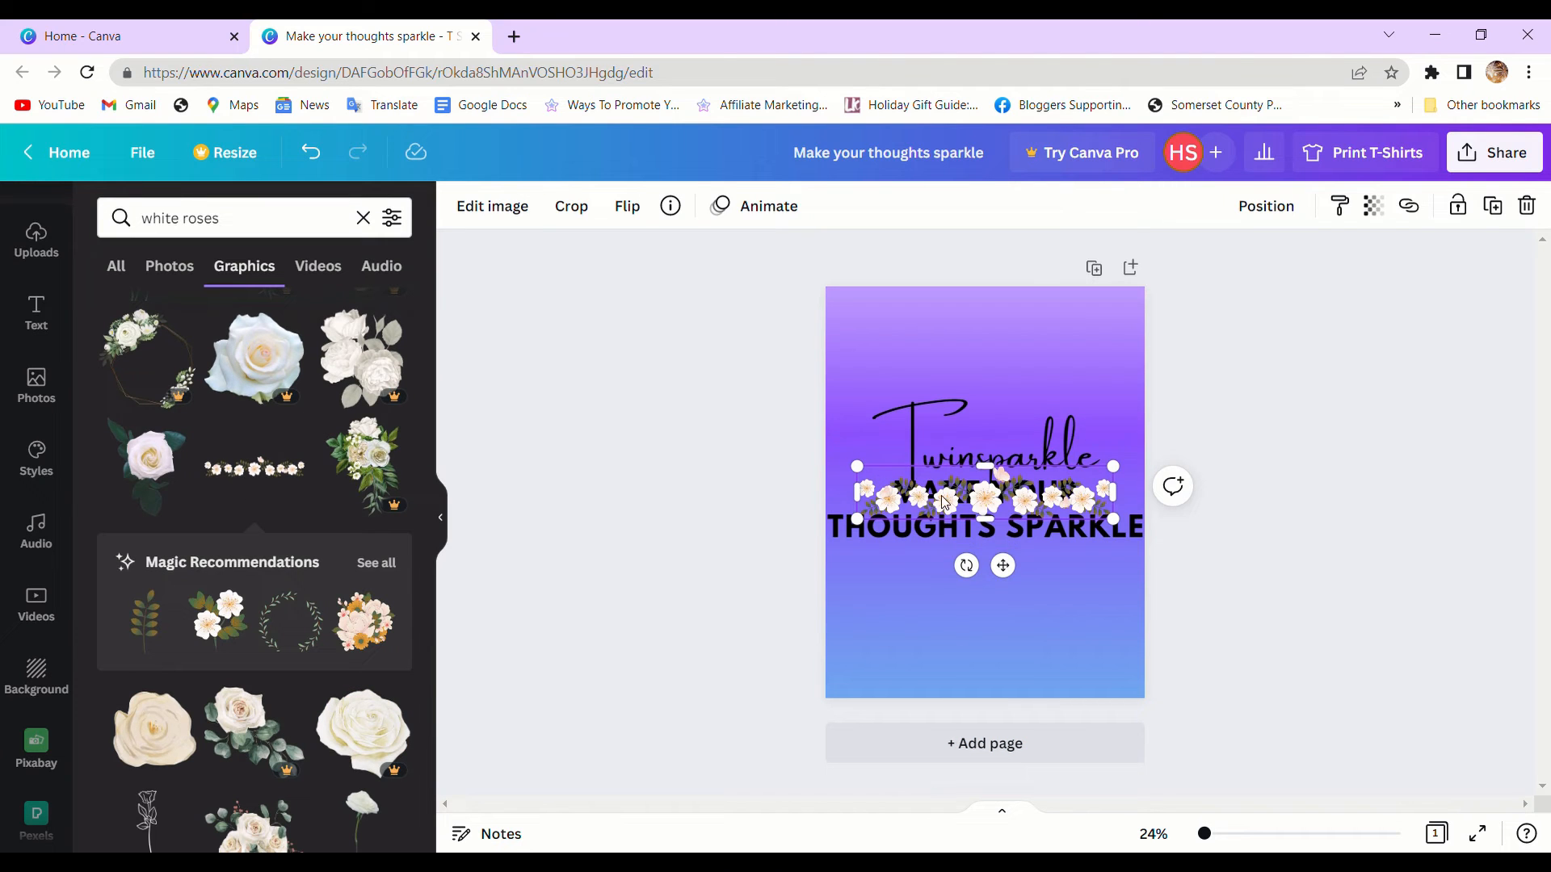
# Move and enlarge the rose garland into the shirt's bottom-left corner.
pyautogui.moveTo(984, 494); pyautogui.dragTo(969, 629)
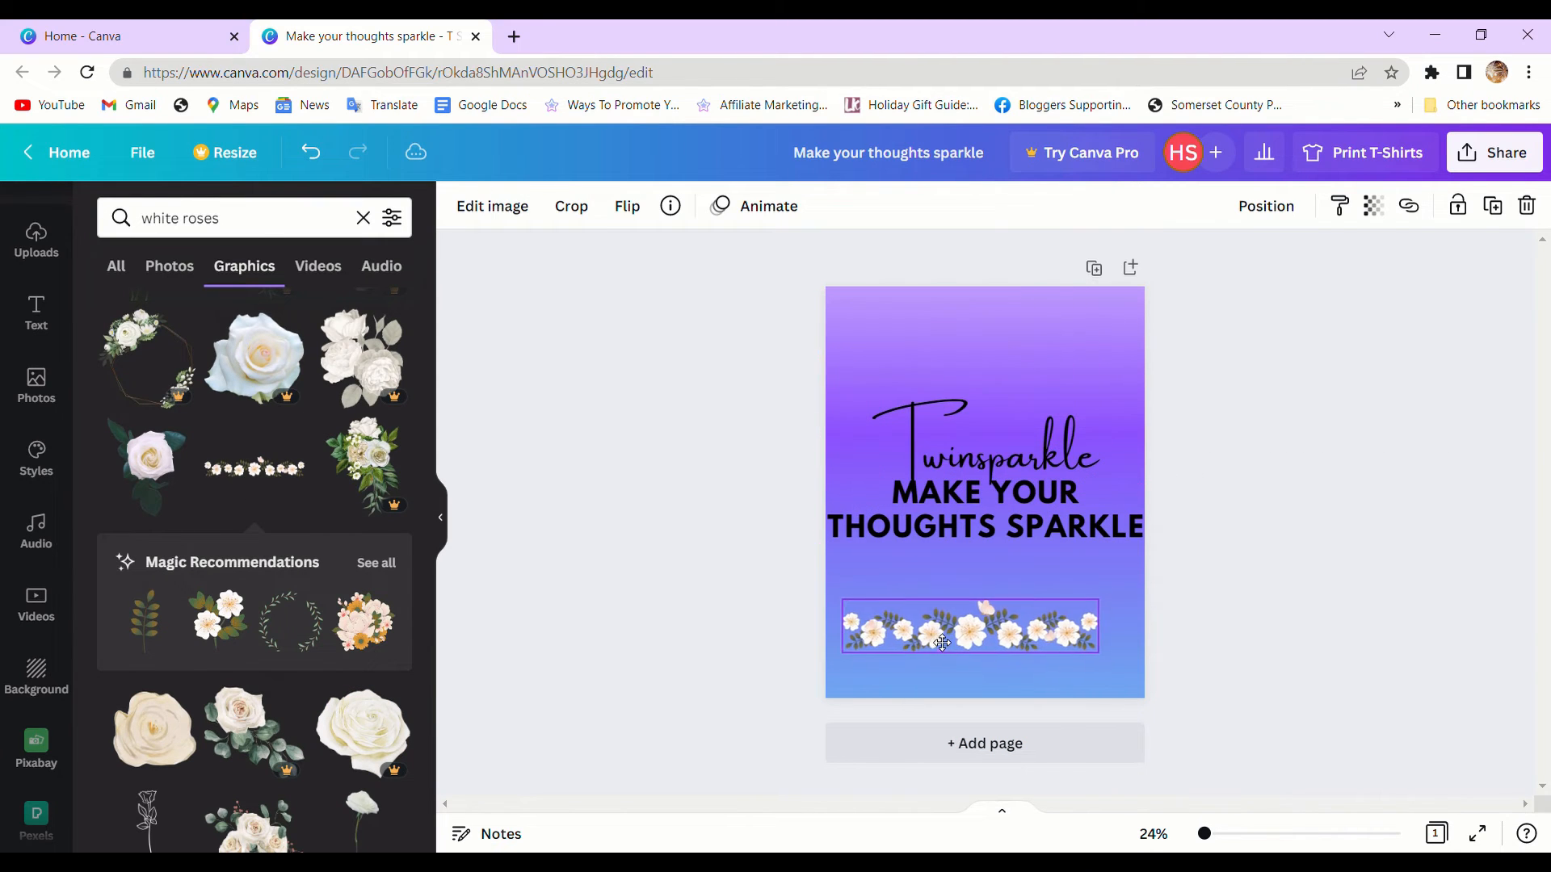
pyautogui.click(969, 626)
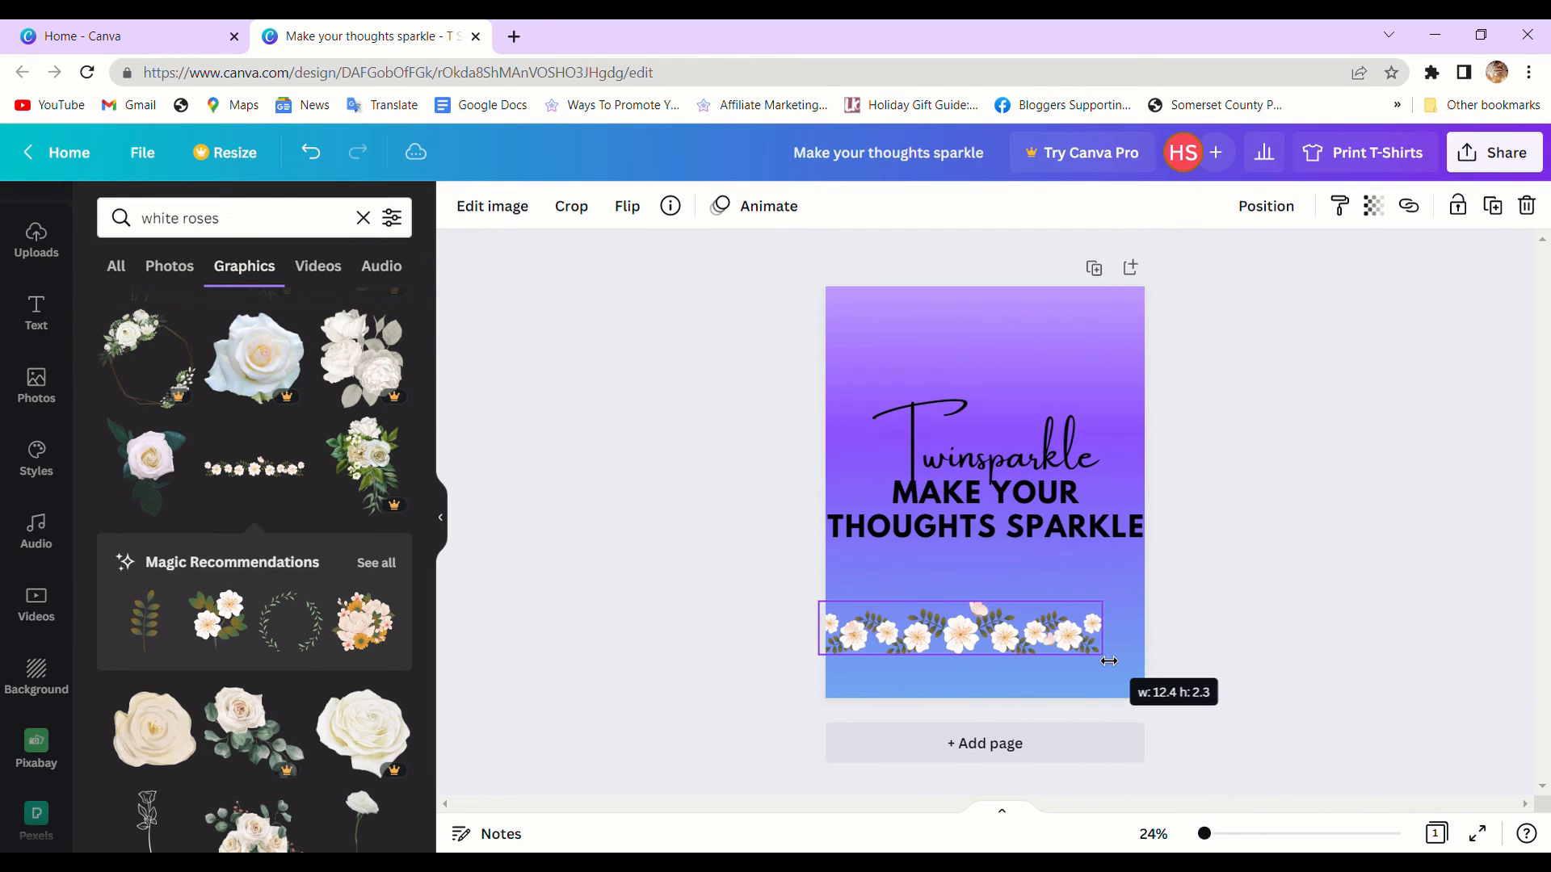
pyautogui.moveTo(1109, 661); pyautogui.dragTo(1090, 656)
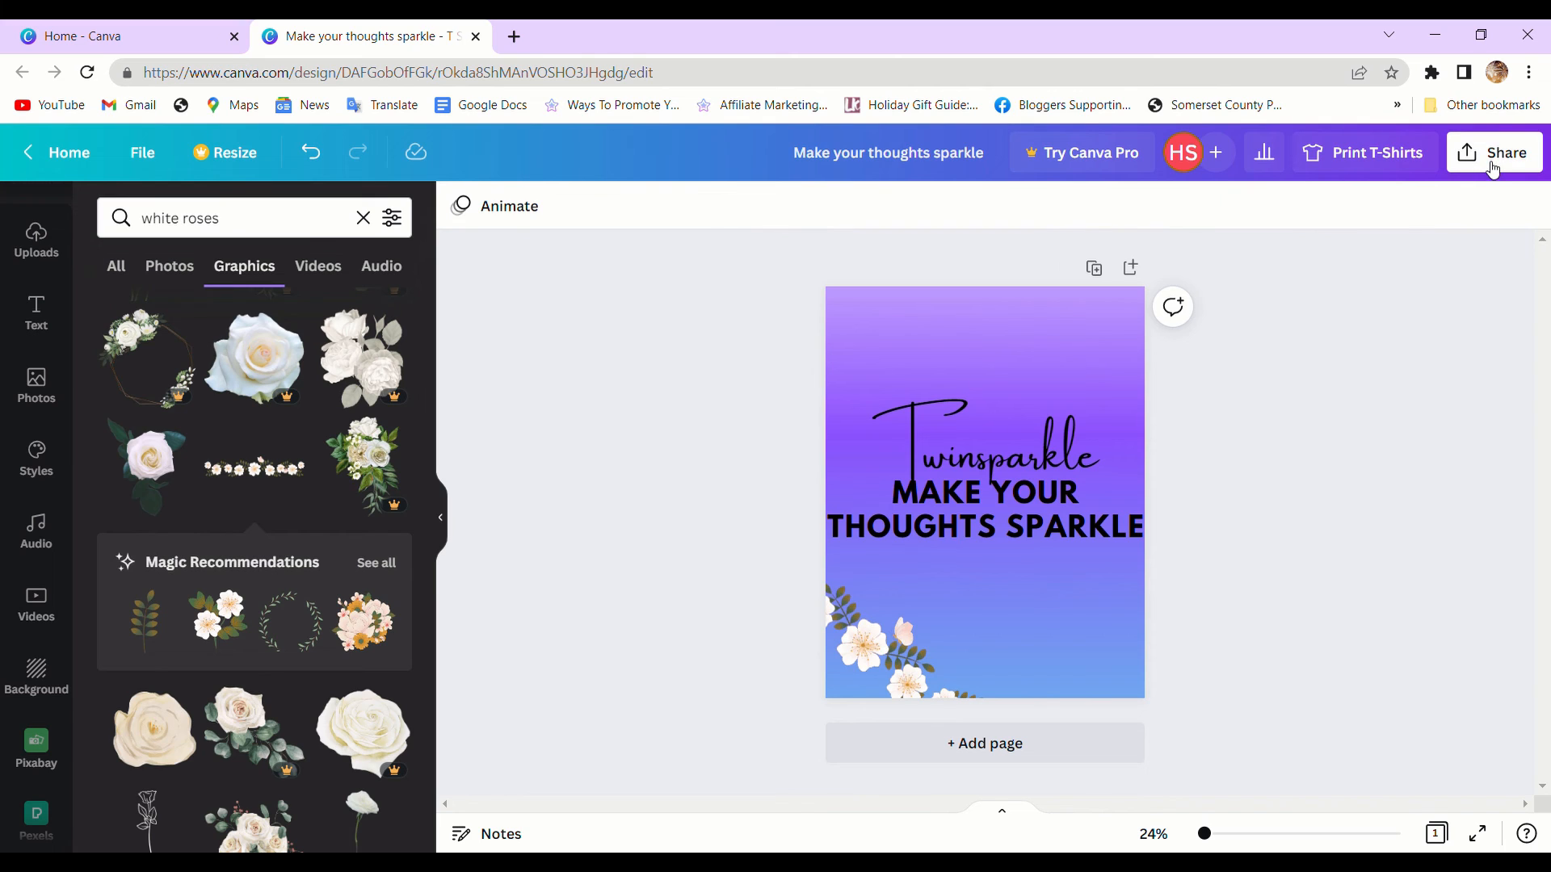
# Download the finished design as a PNG via Share > Download.
pyautogui.click(1494, 152)
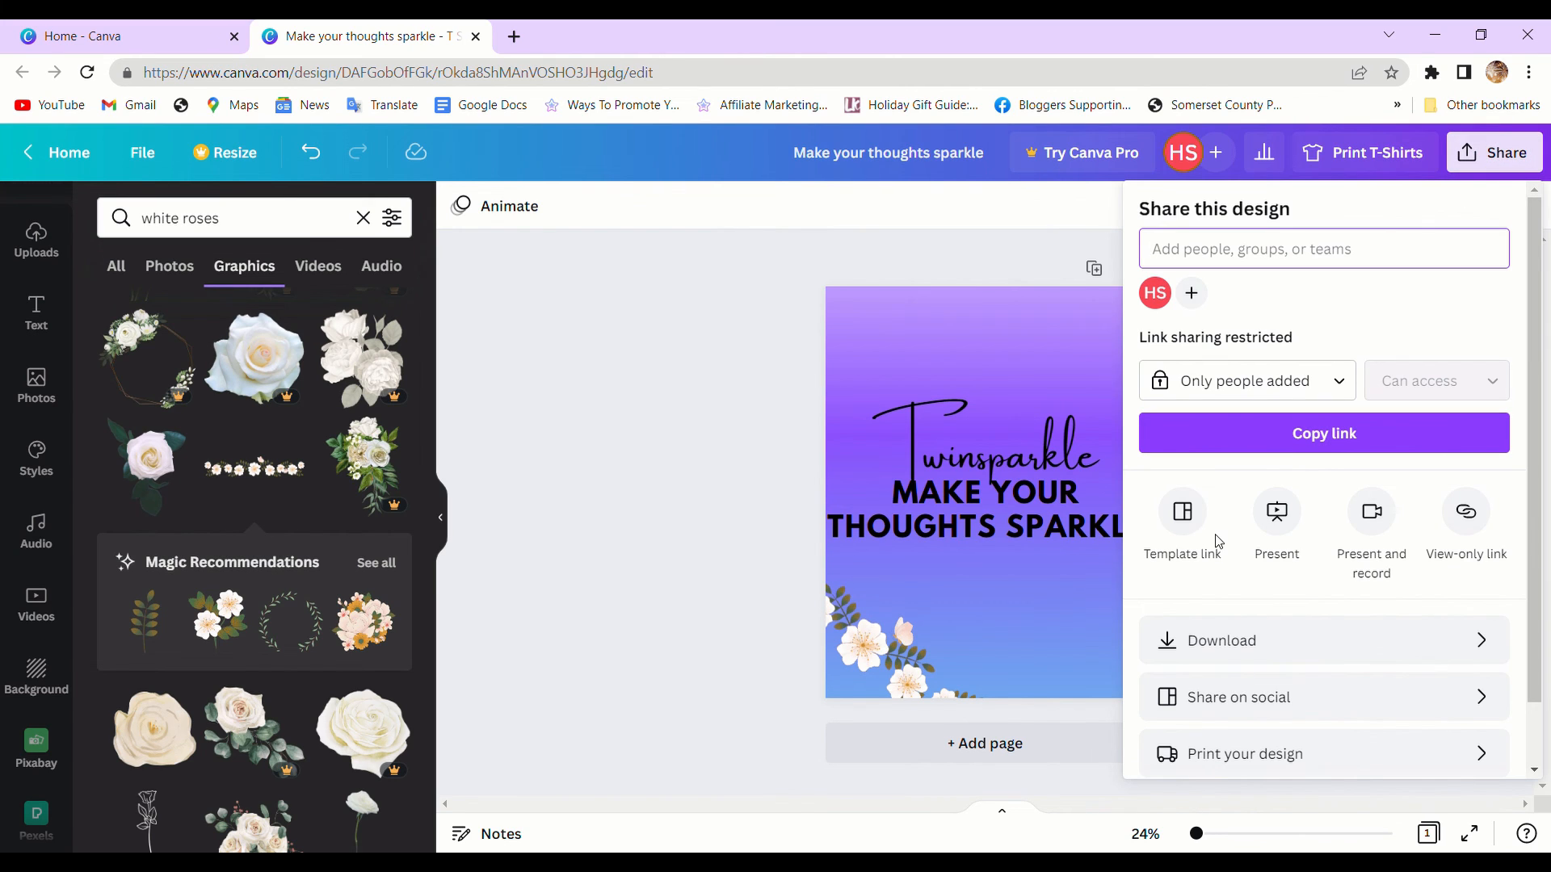
pyautogui.click(1221, 640)
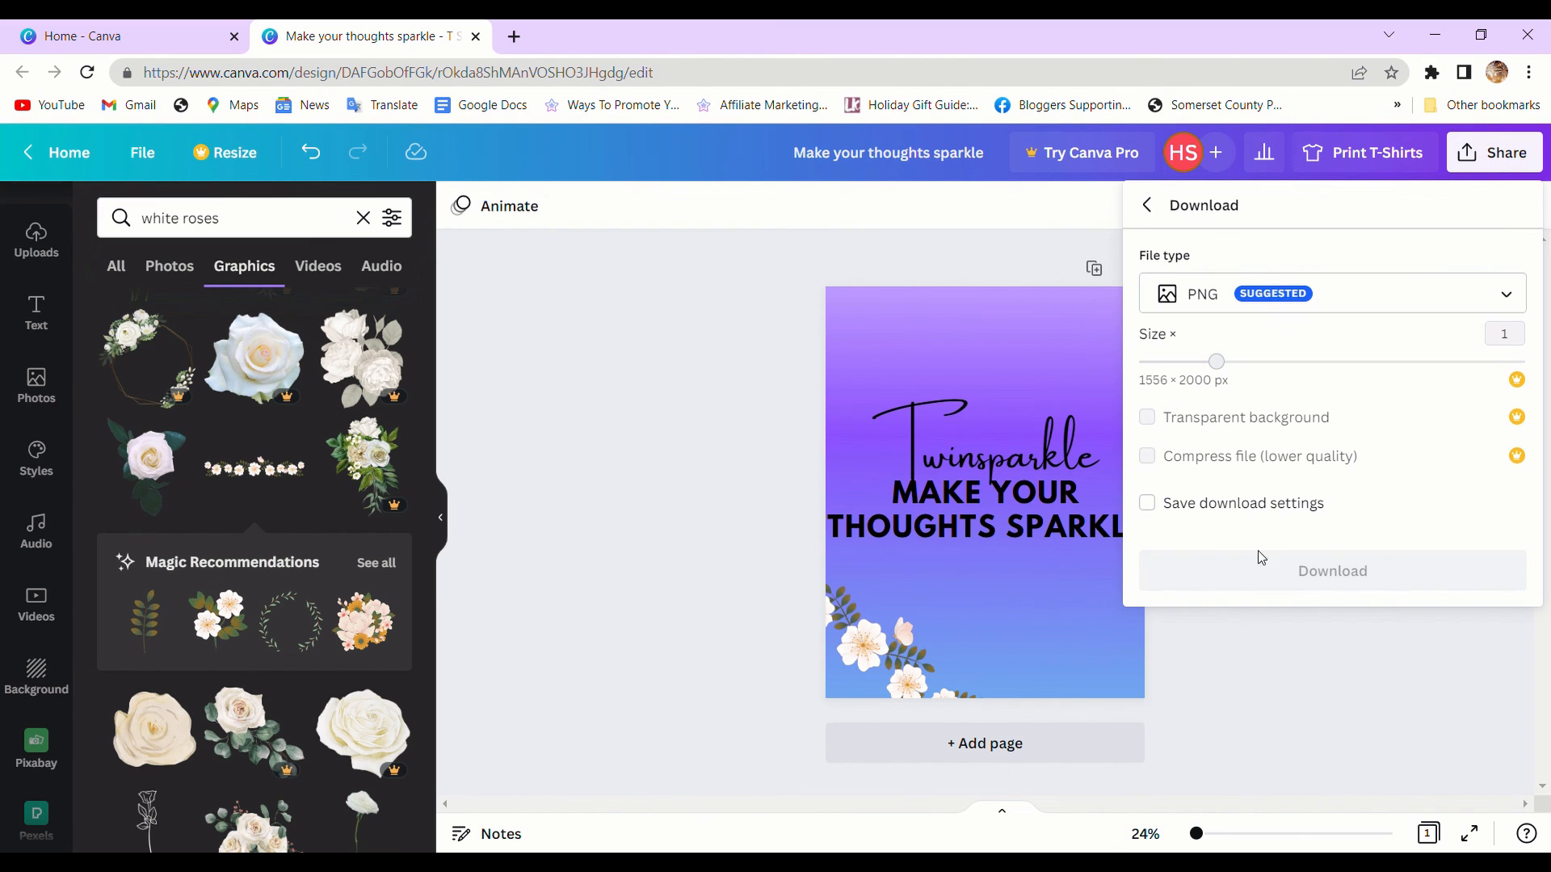
pyautogui.click(1331, 570)
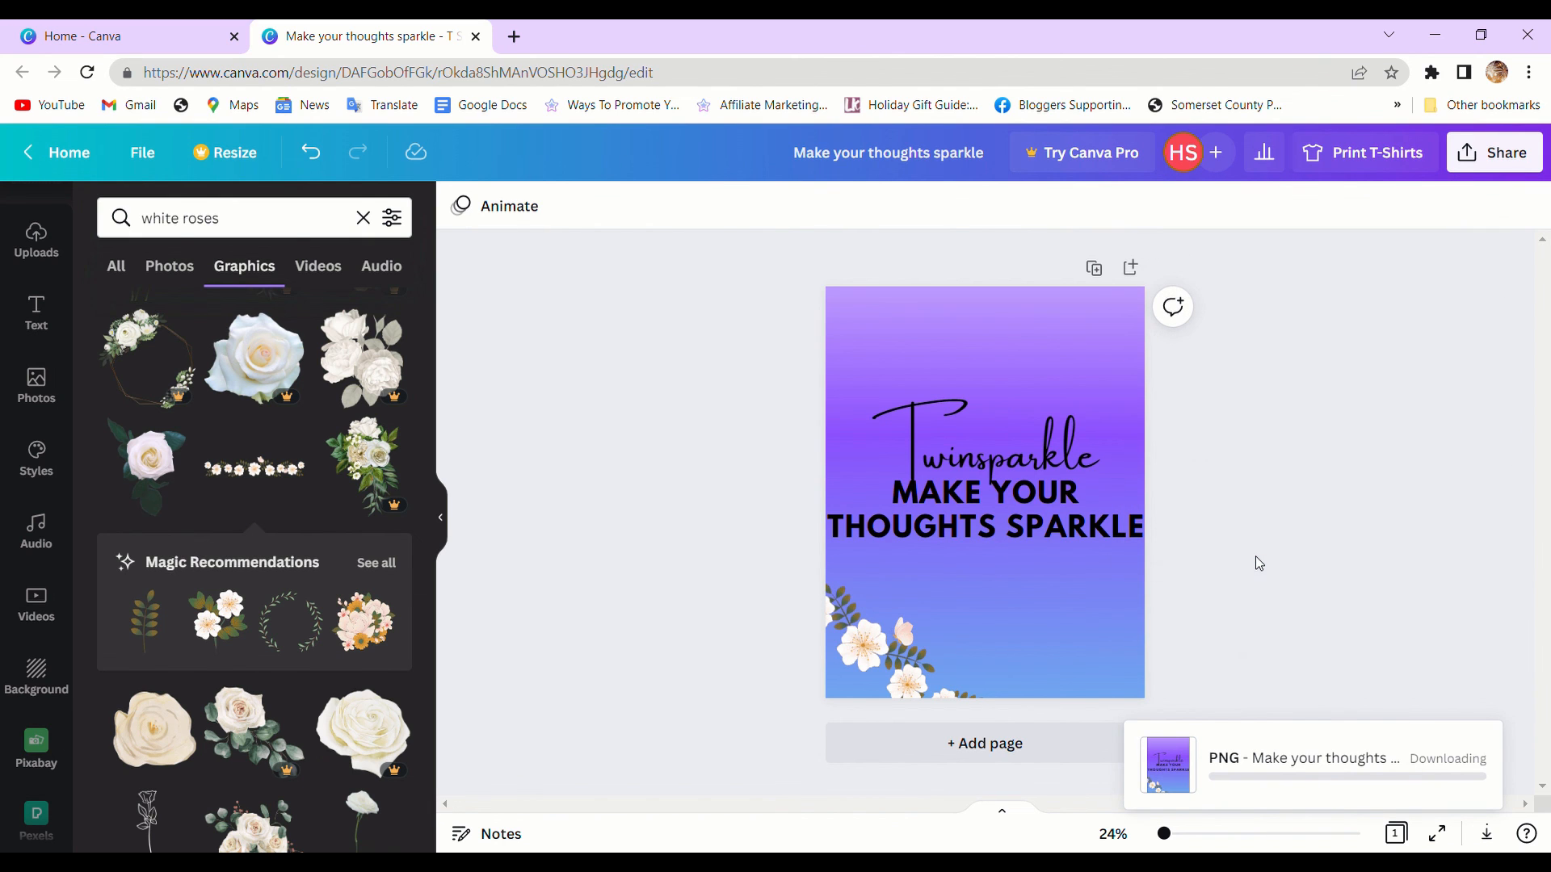